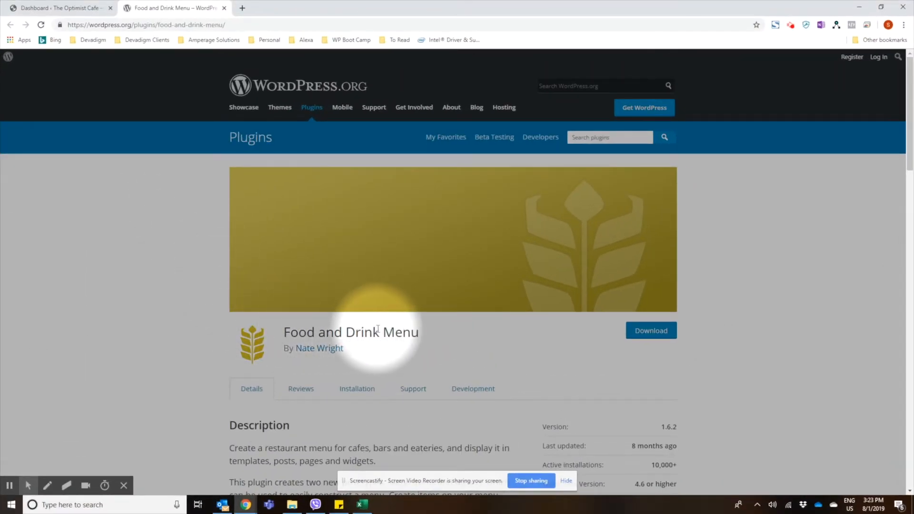
mouse_move(107, 187)
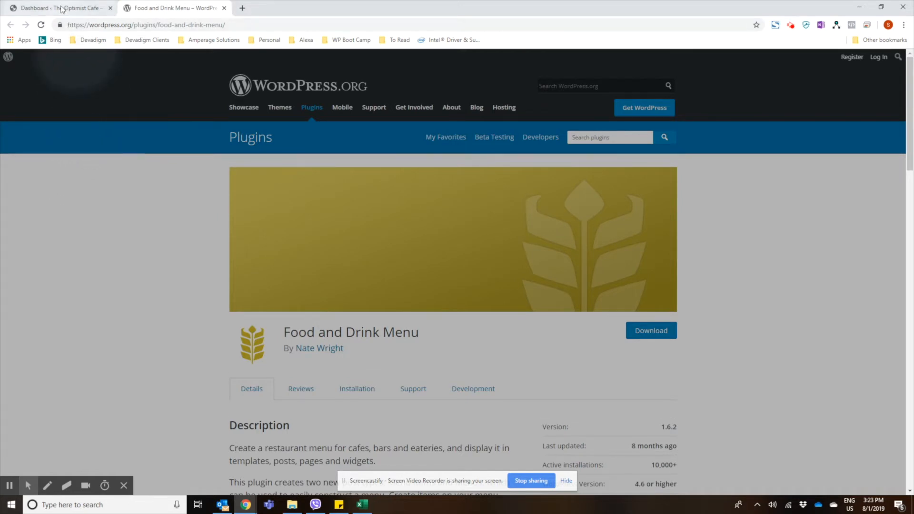
Step: Switch to the cafe site's dashboard and go to the Menus plugin's Menu Sections page
click(58, 8)
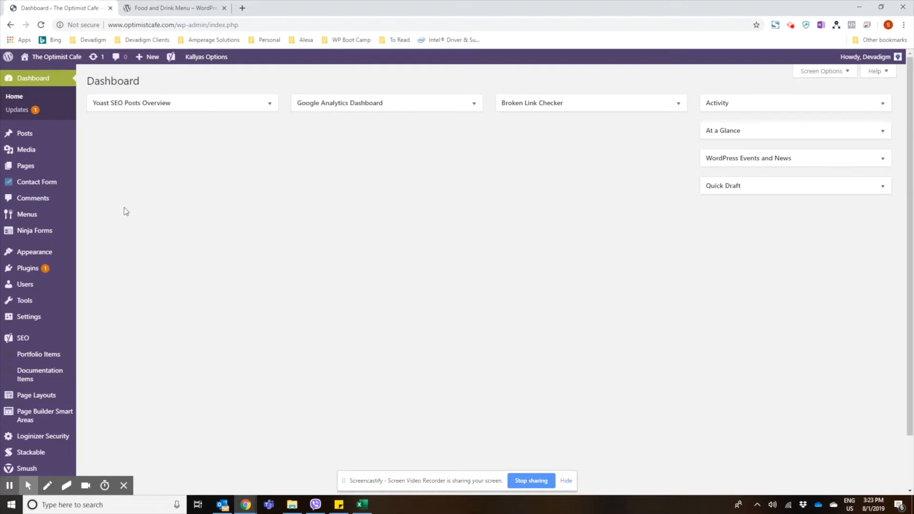
mouse_move(120, 211)
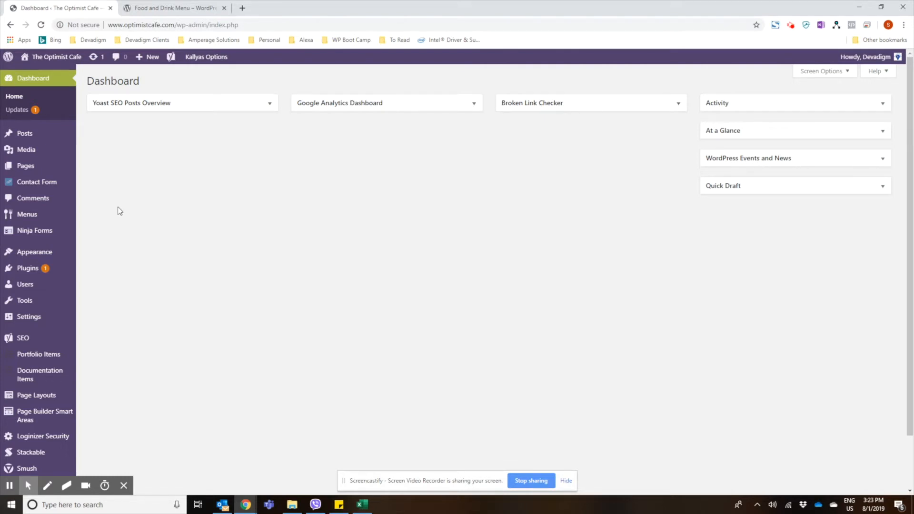
mouse_move(116, 221)
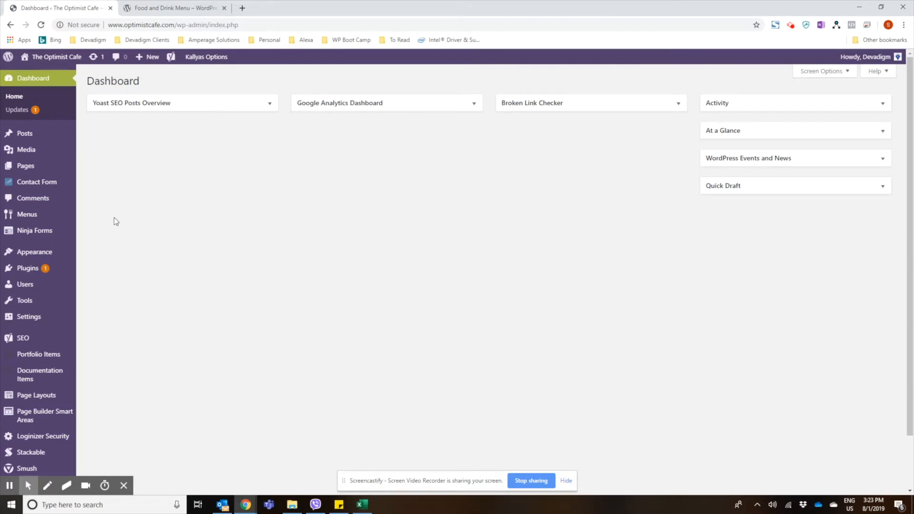
mouse_move(27, 213)
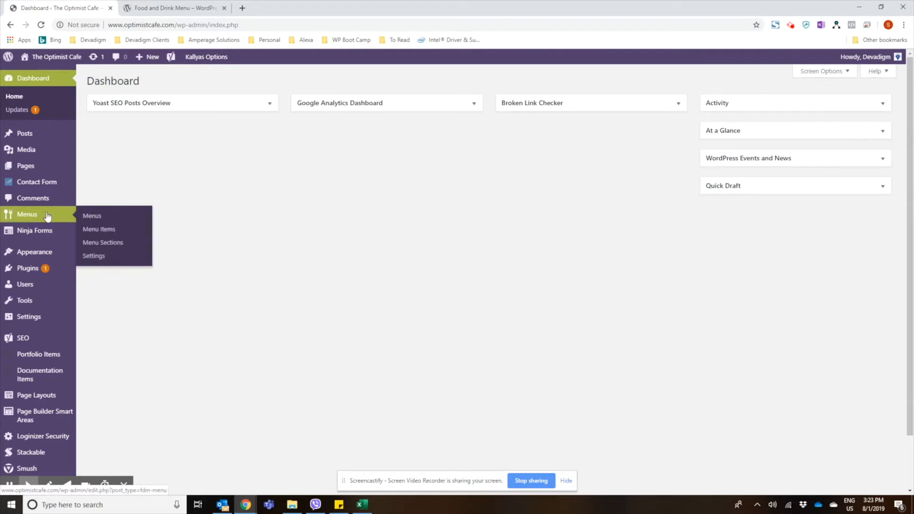
mouse_move(82, 216)
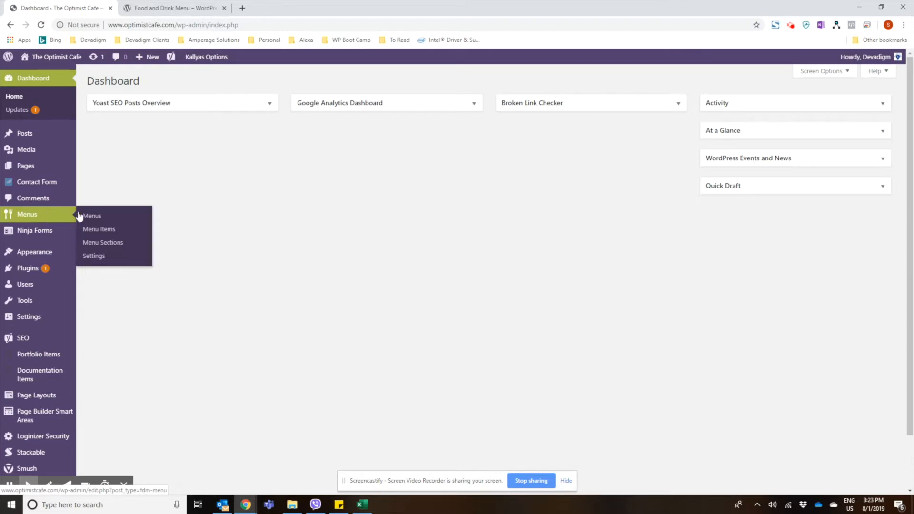
mouse_move(103, 242)
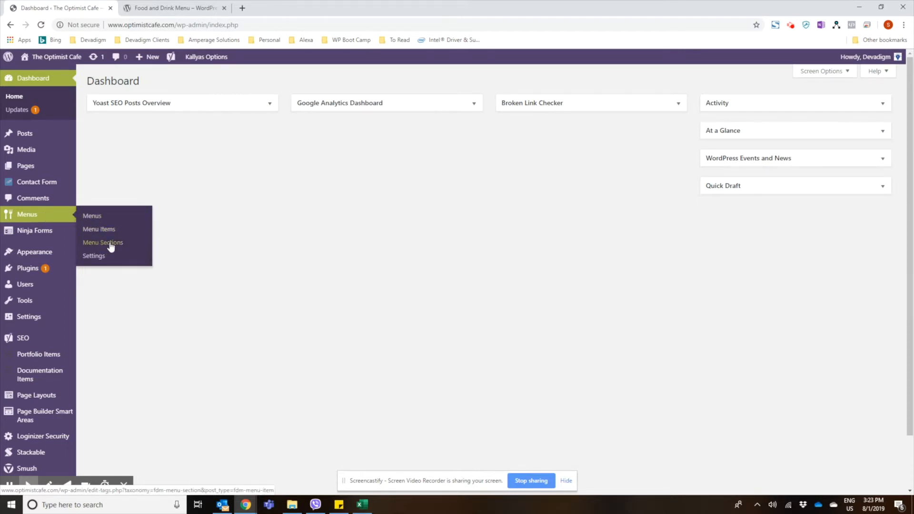
click(102, 243)
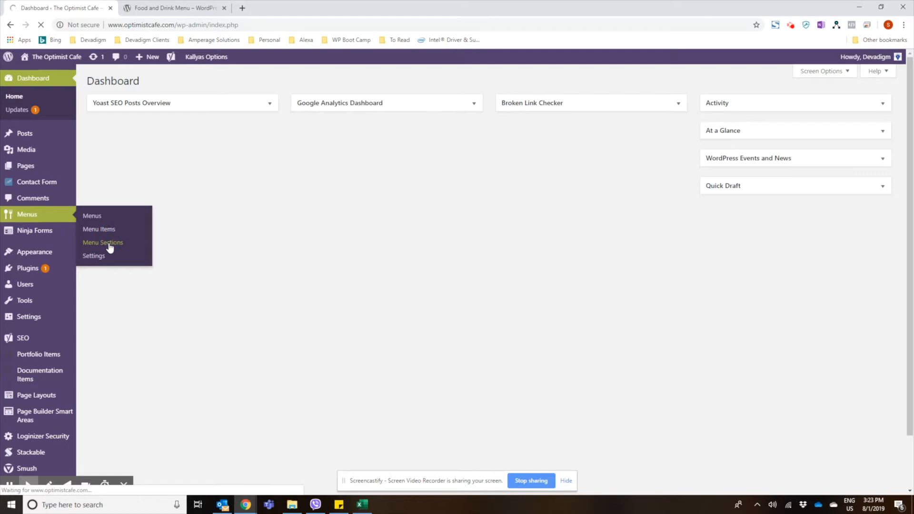
Step: Name the section 'Dinner Entrees' with description 'All entrees include fries and the vegetable of the day.'
click(103, 242)
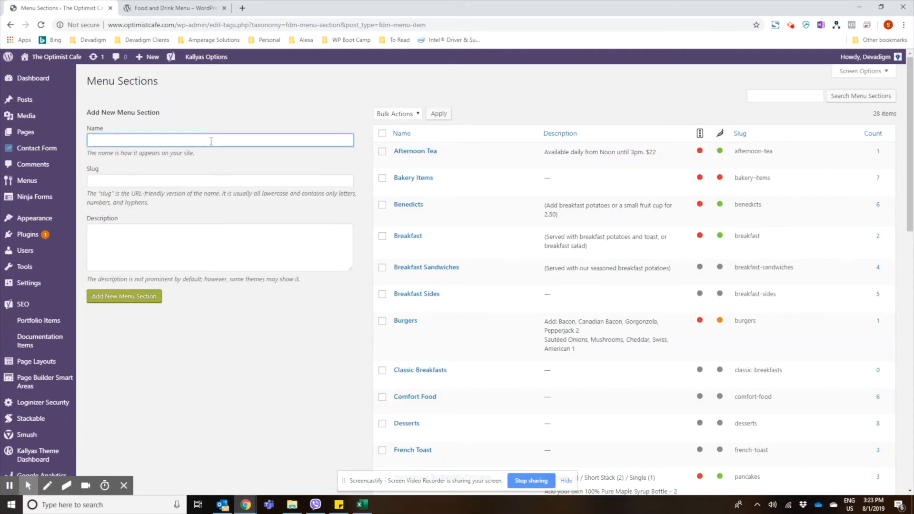
text(Dinner Ent)
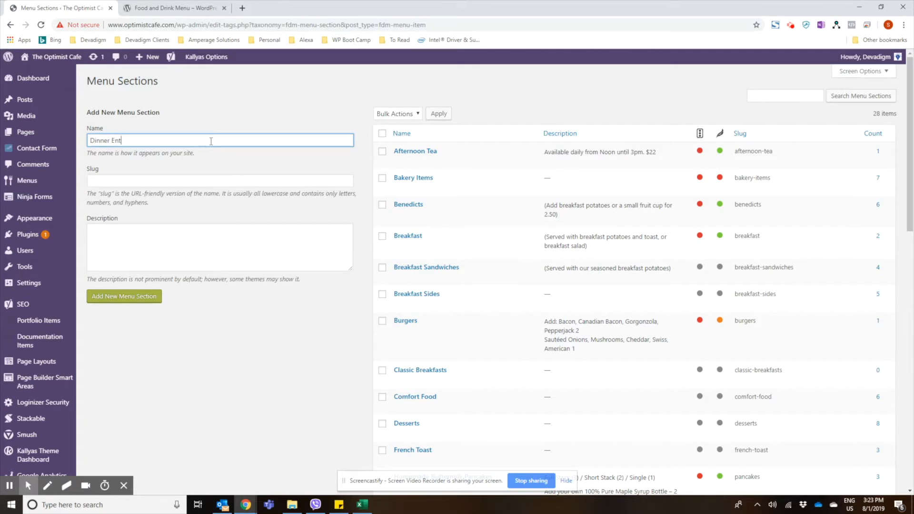
text(ree)
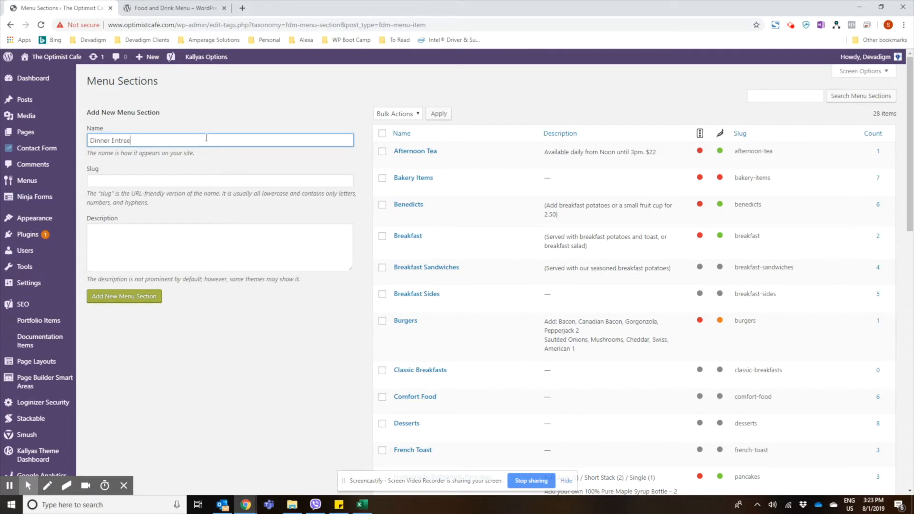
text(s)
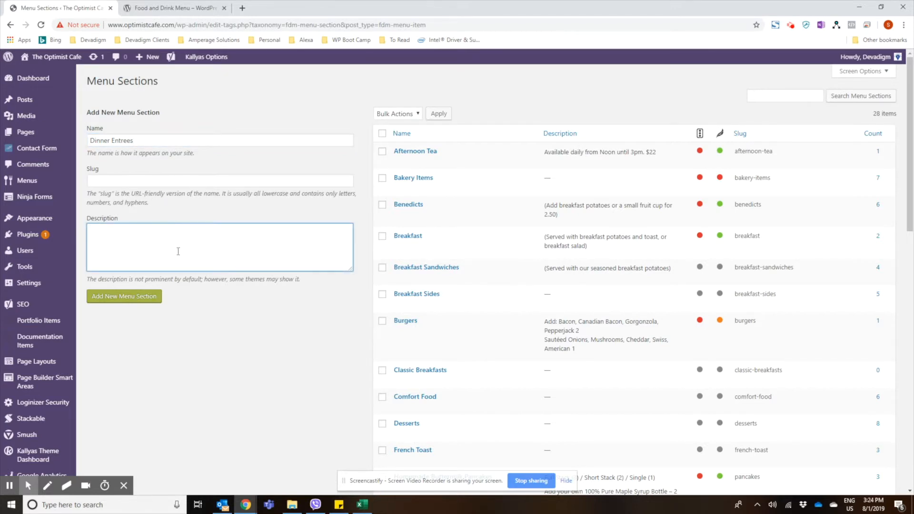
click(220, 247)
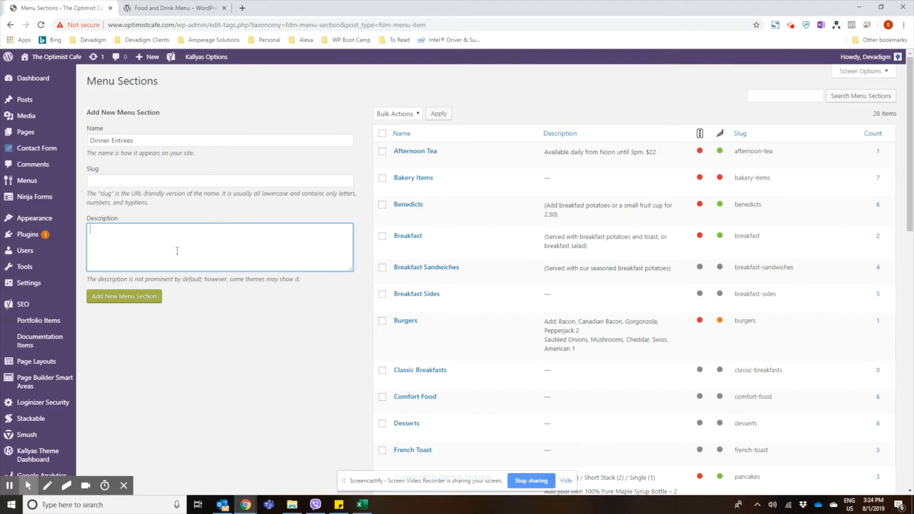
text(All ent)
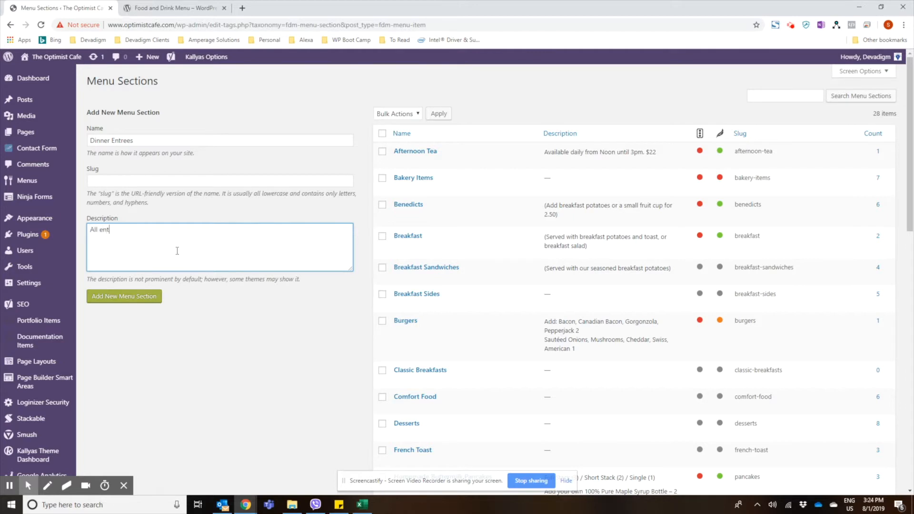
text(rees inclu)
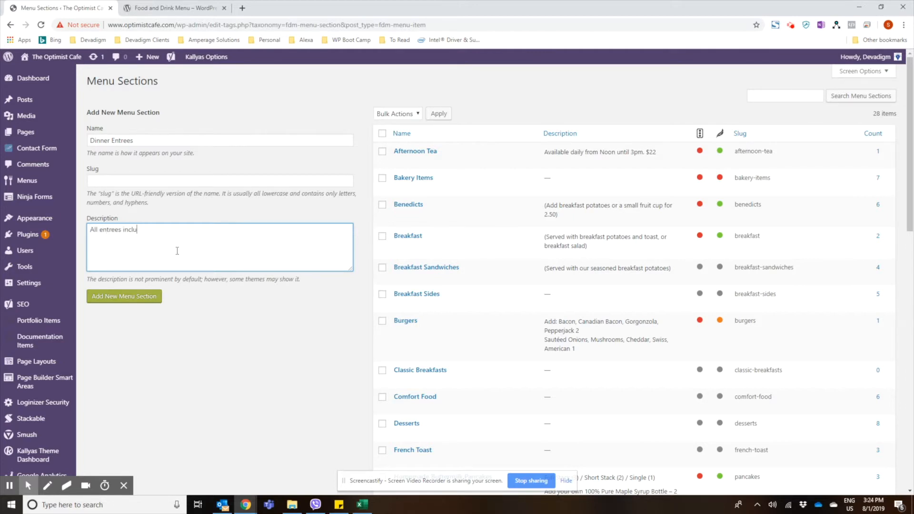
text(de fries and the)
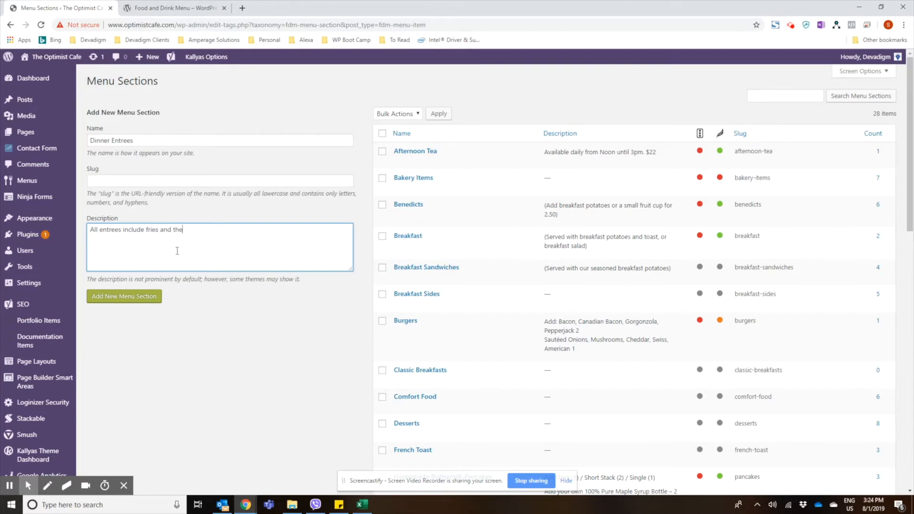
text(vegetable of the)
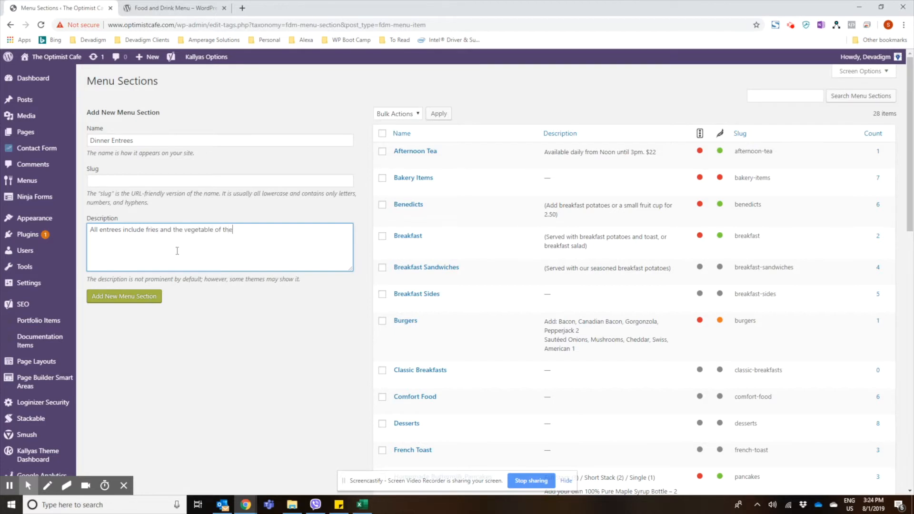
text(day.)
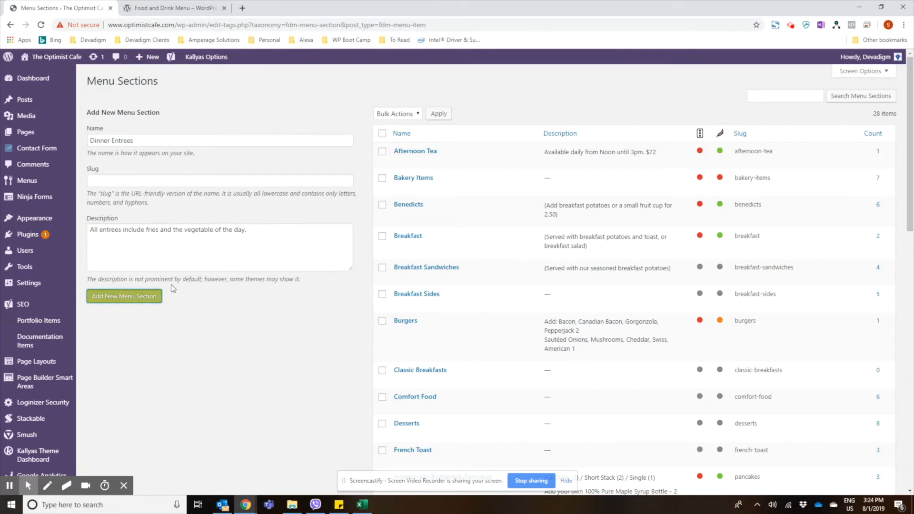
Step: Save the Dinner Entrees section and go to the Menus list
click(124, 296)
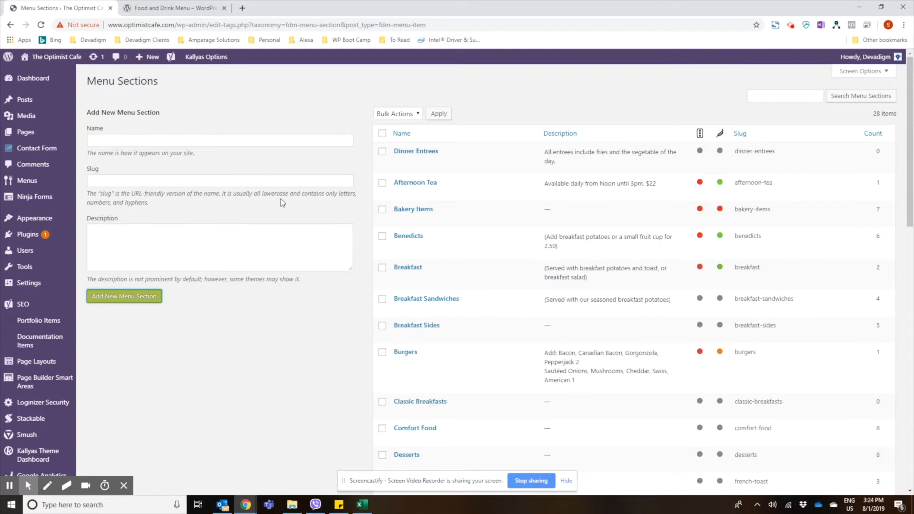
mouse_move(416, 151)
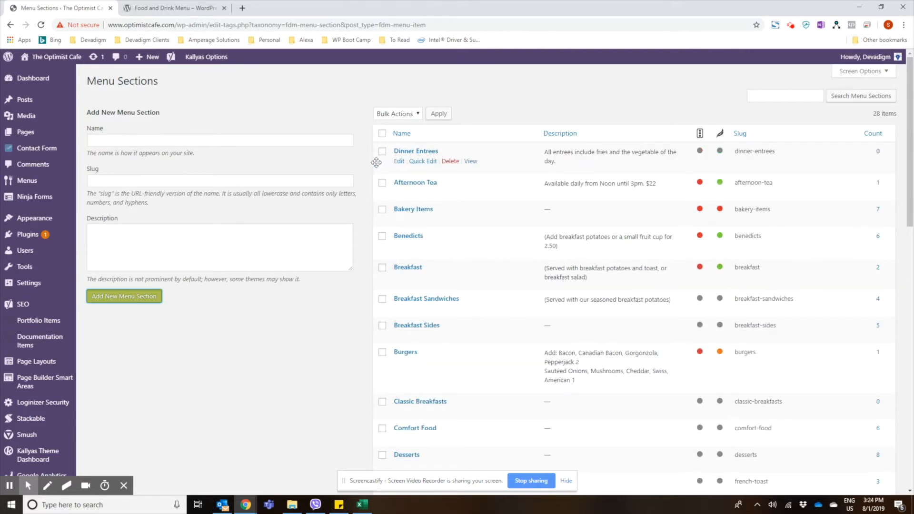
mouse_move(275, 211)
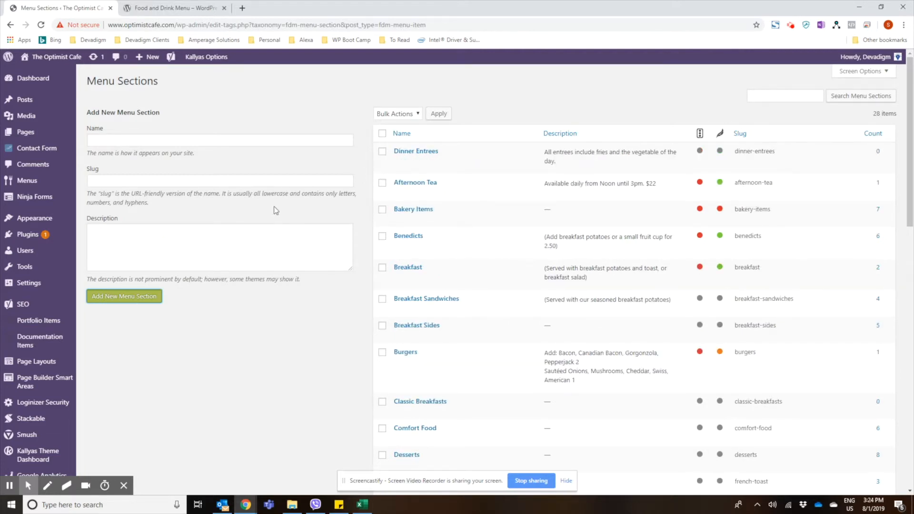
mouse_move(73, 192)
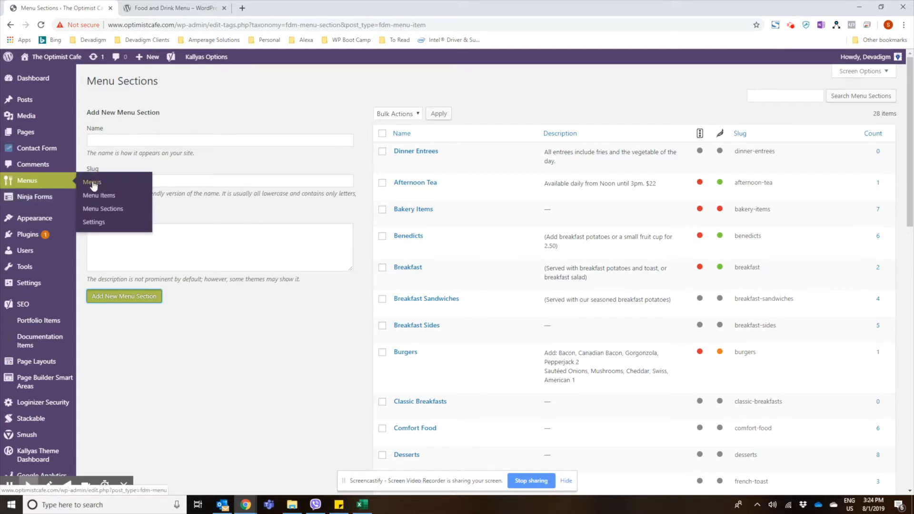
click(91, 181)
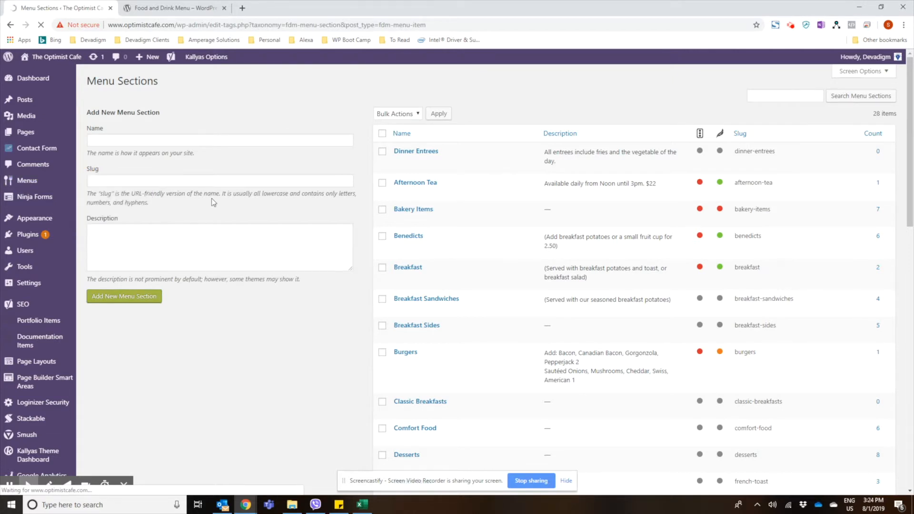
Step: Begin a new menu from the Menus list of four existing menus
click(27, 180)
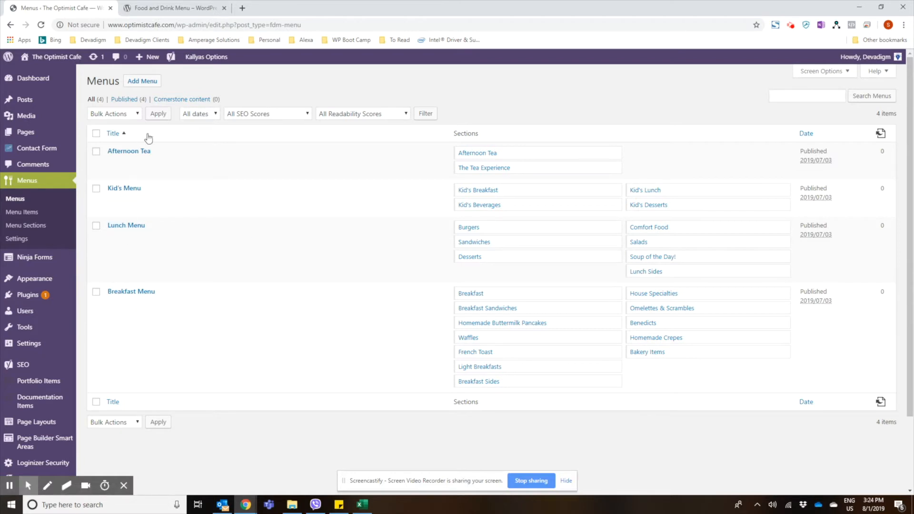
mouse_move(142, 81)
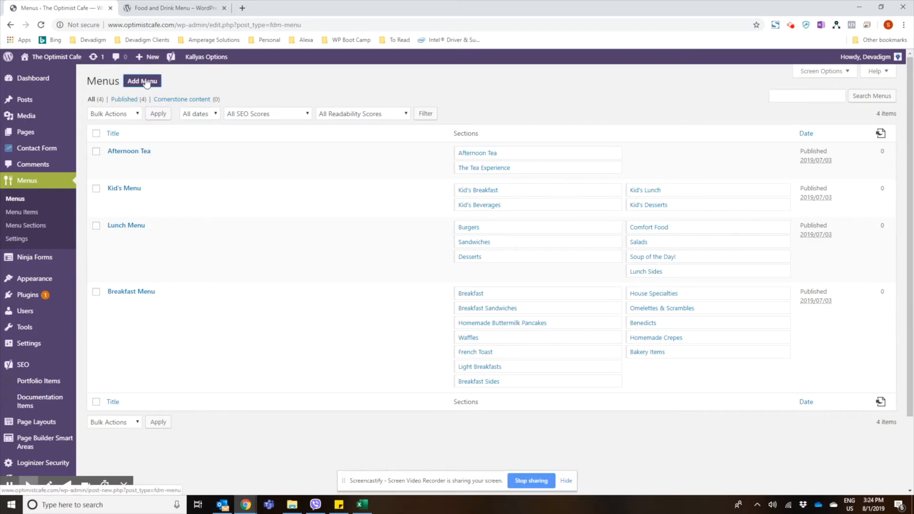
click(142, 80)
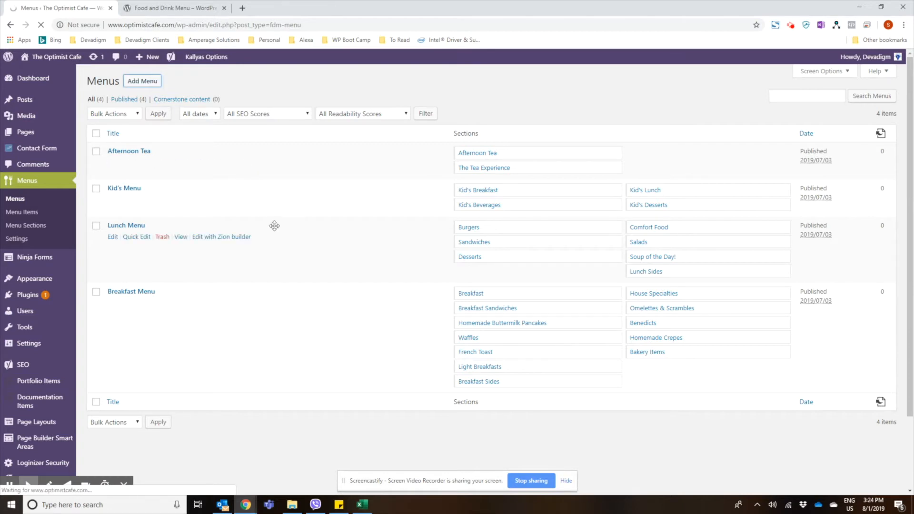
click(142, 81)
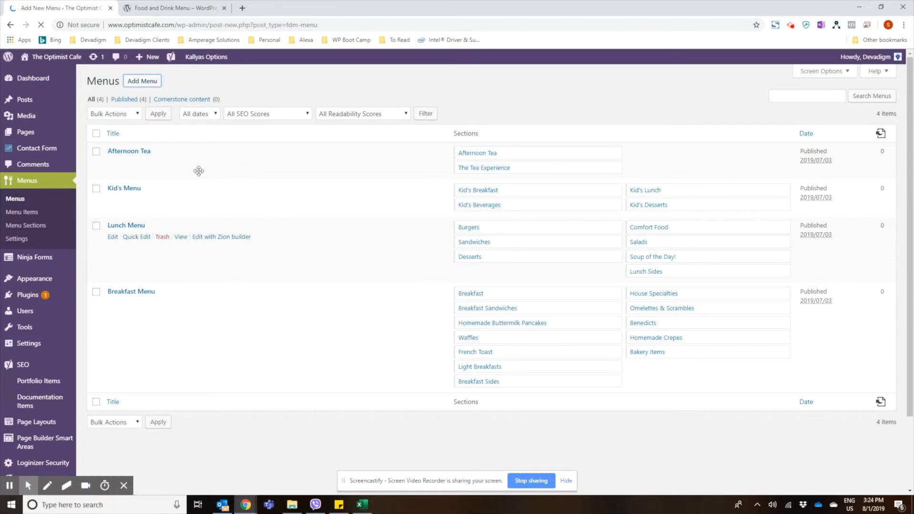
Step: Title the new menu 'Dinner Menu'
click(142, 81)
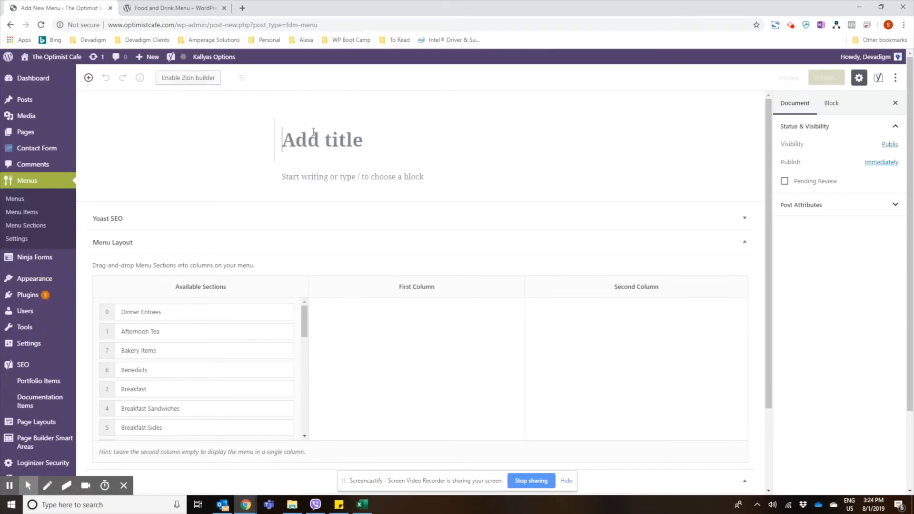
text(D)
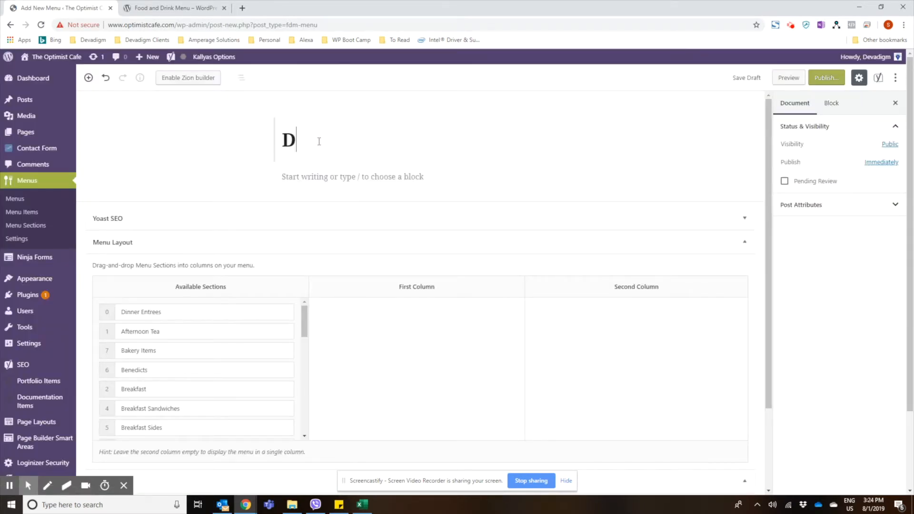
text(inner meu)
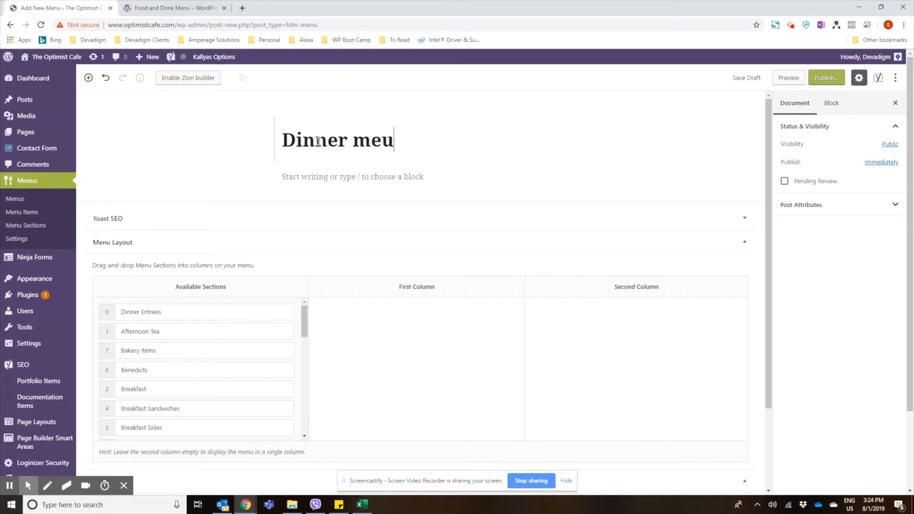
text(nu)
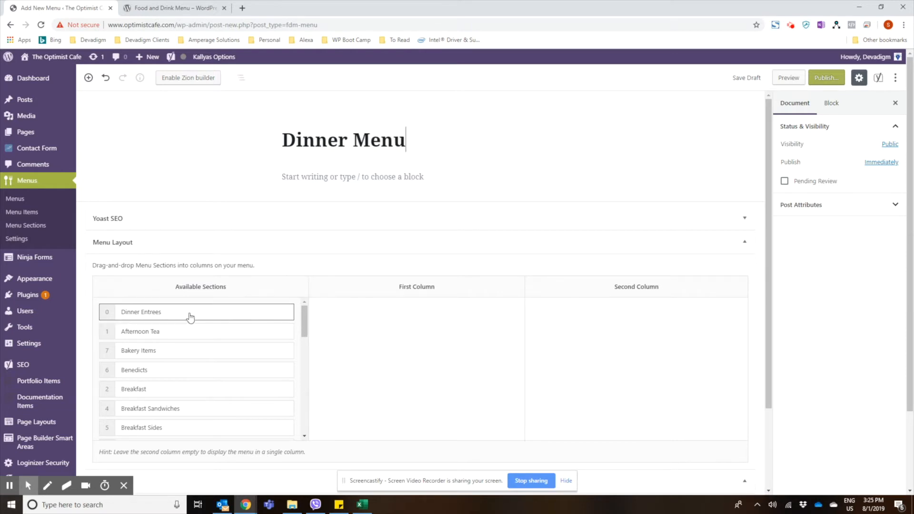
mouse_move(156, 322)
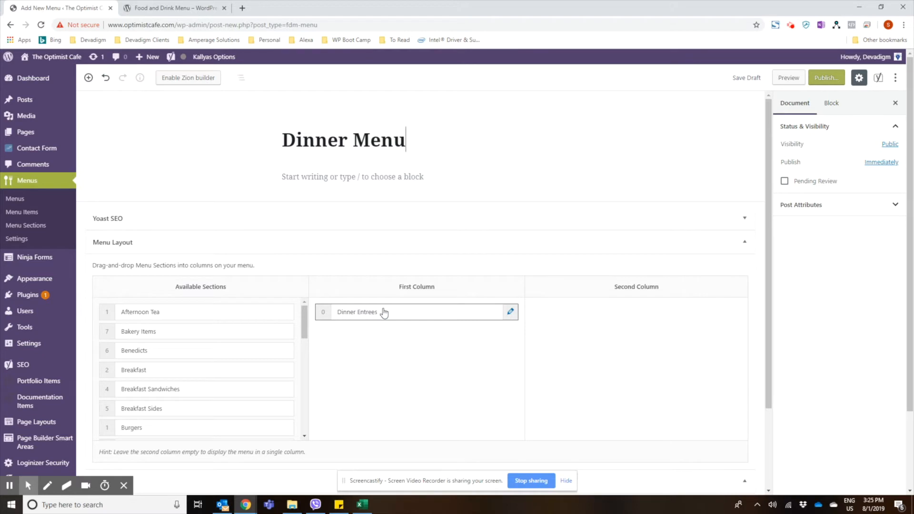
mouse_move(628, 283)
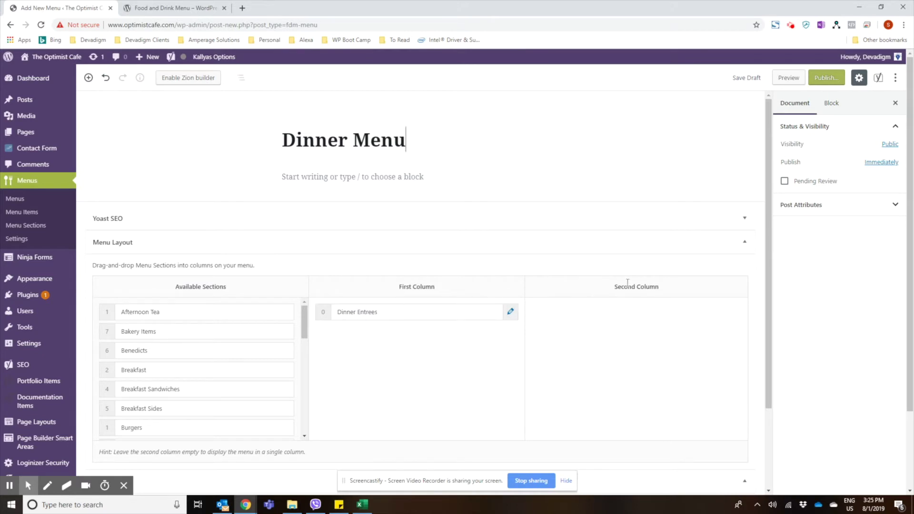
mouse_move(471, 292)
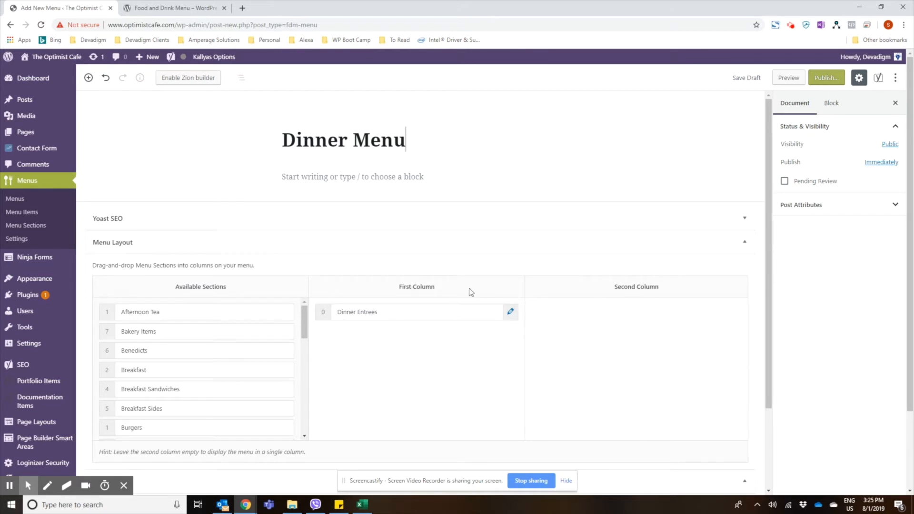
mouse_move(547, 287)
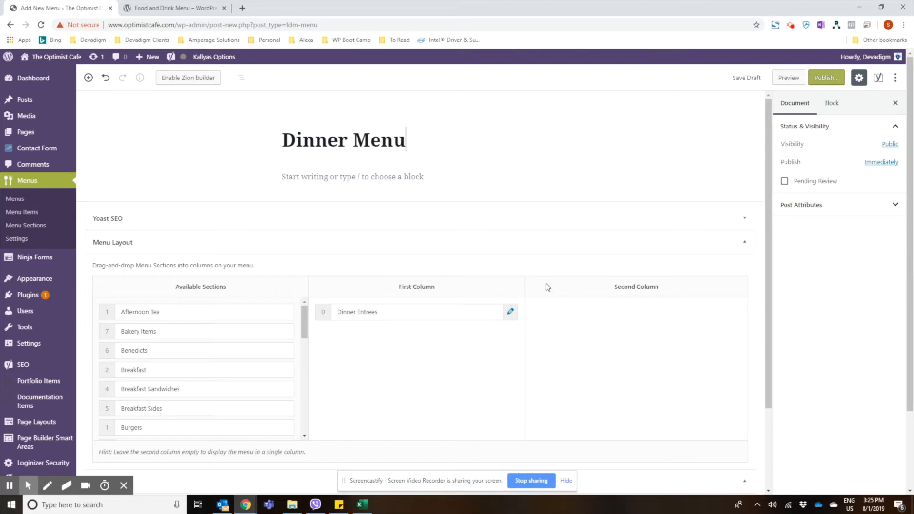
mouse_move(599, 329)
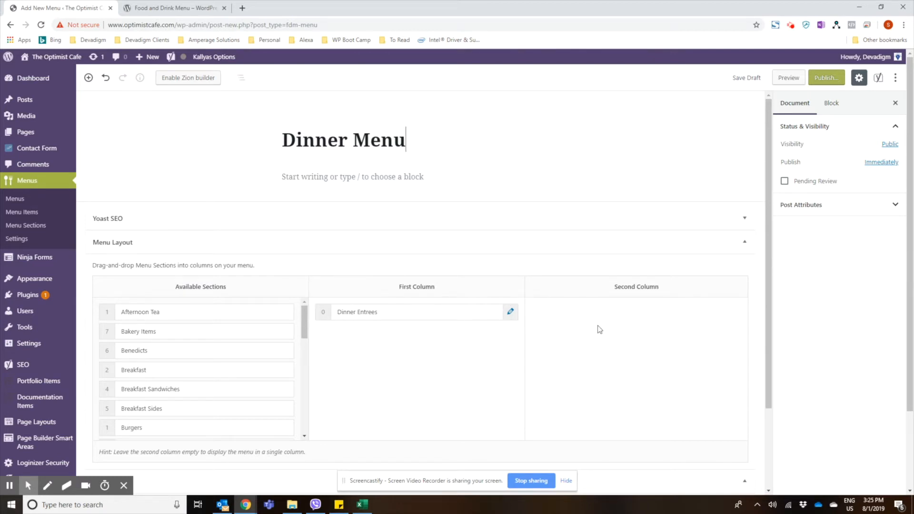
mouse_move(442, 234)
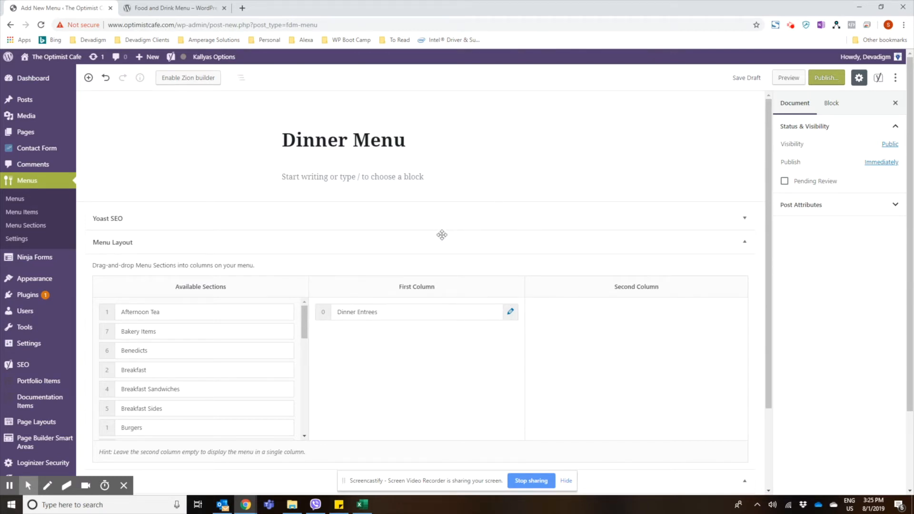
mouse_move(399, 320)
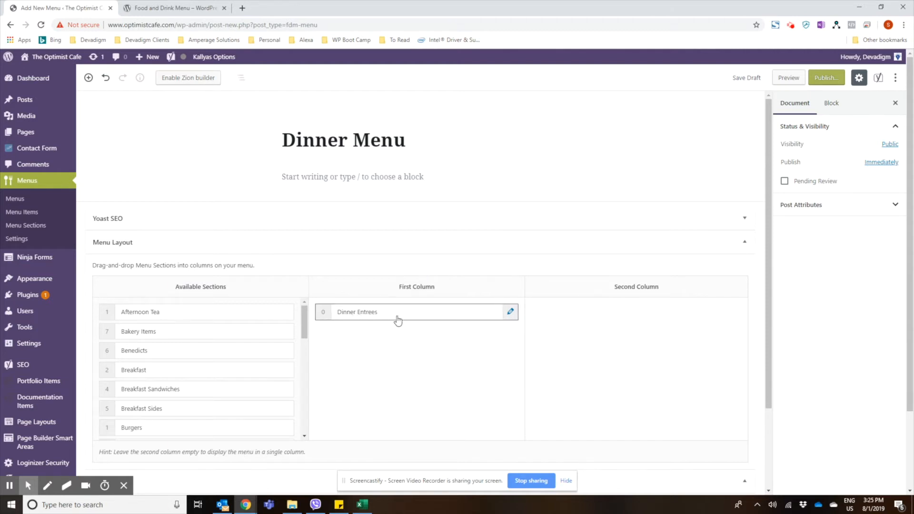
mouse_move(828, 94)
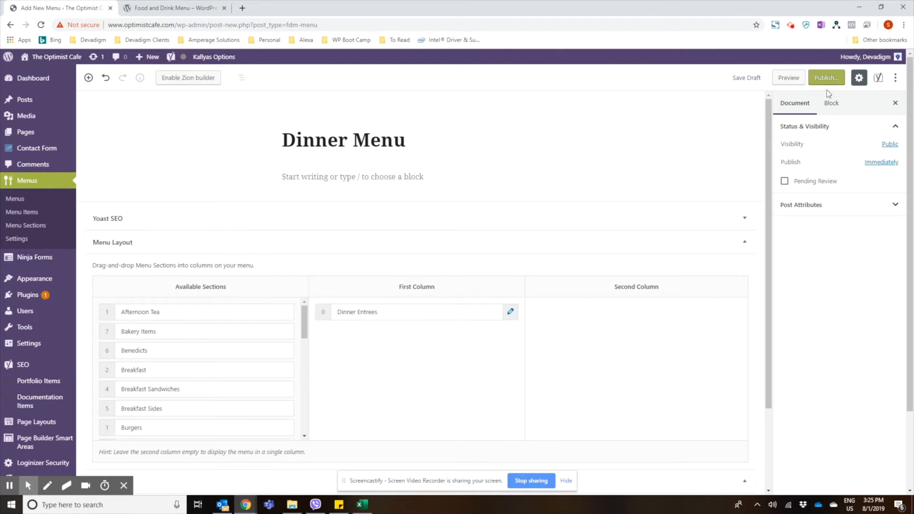
Step: Publish the Dinner Menu, confirming in the pre-publish panel
click(826, 78)
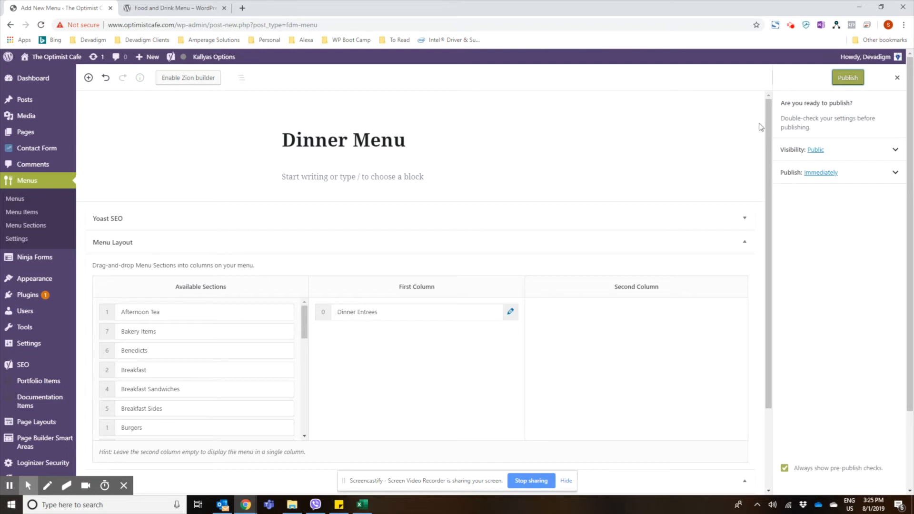
click(848, 77)
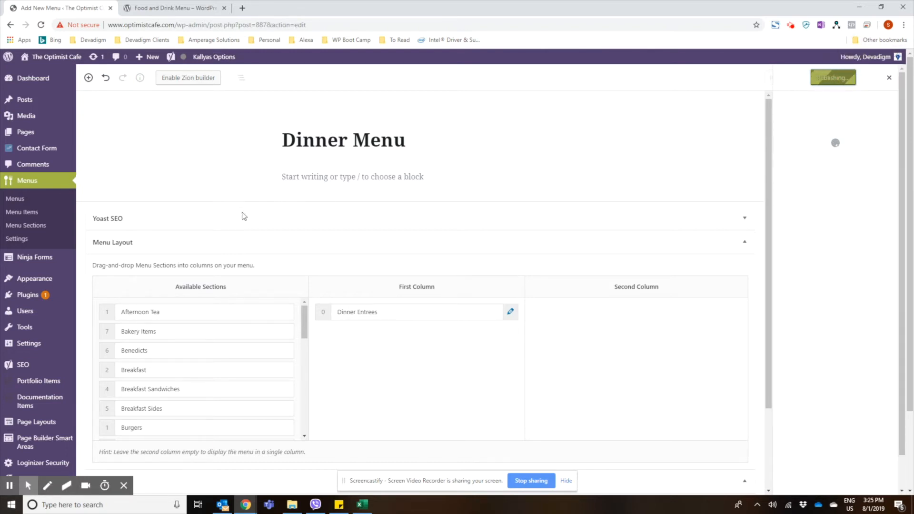
click(834, 77)
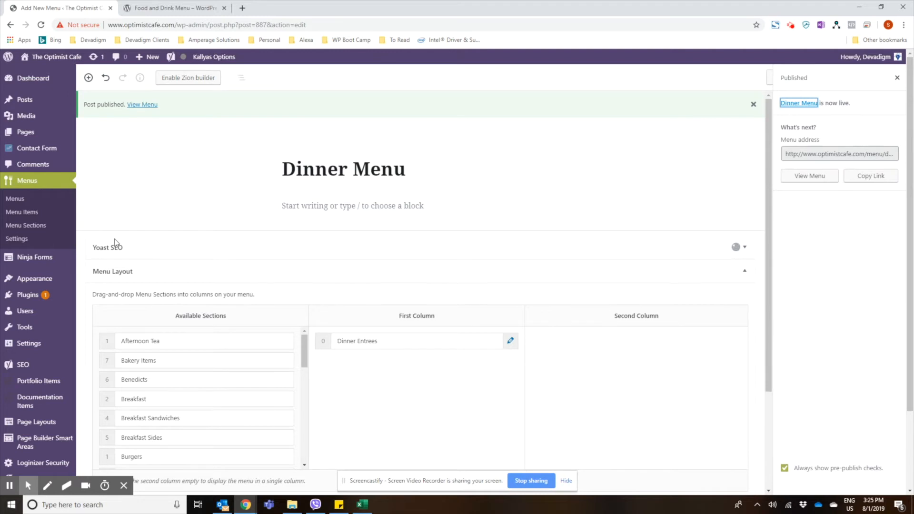
mouse_move(23, 212)
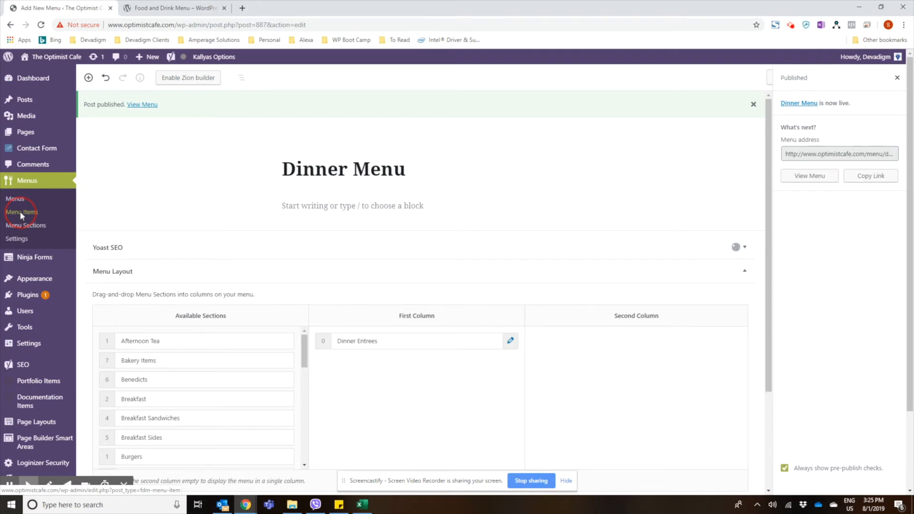
Step: Open the Menu Items list of 131 dishes and start a new menu item
click(21, 211)
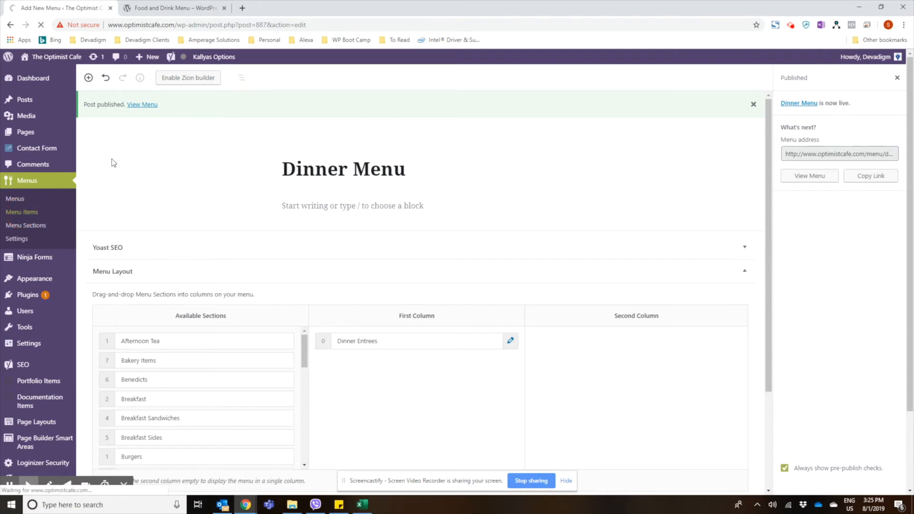
click(23, 211)
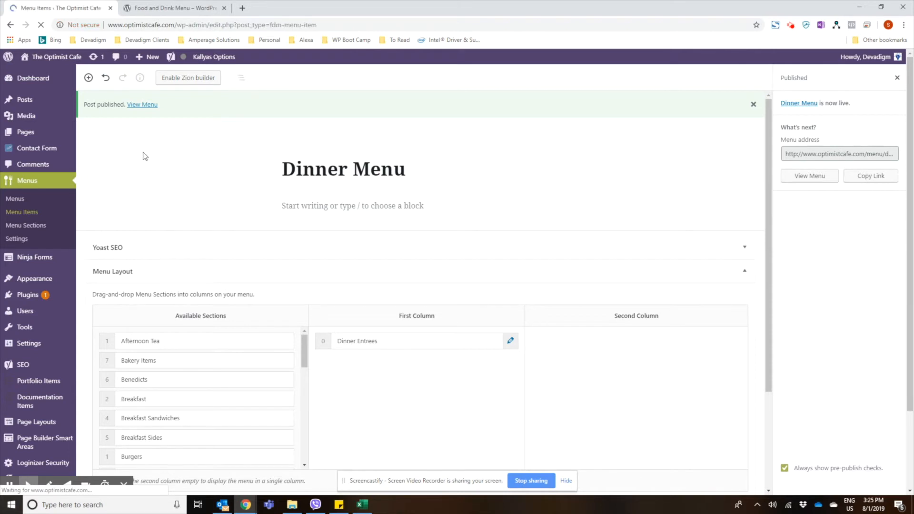
click(23, 212)
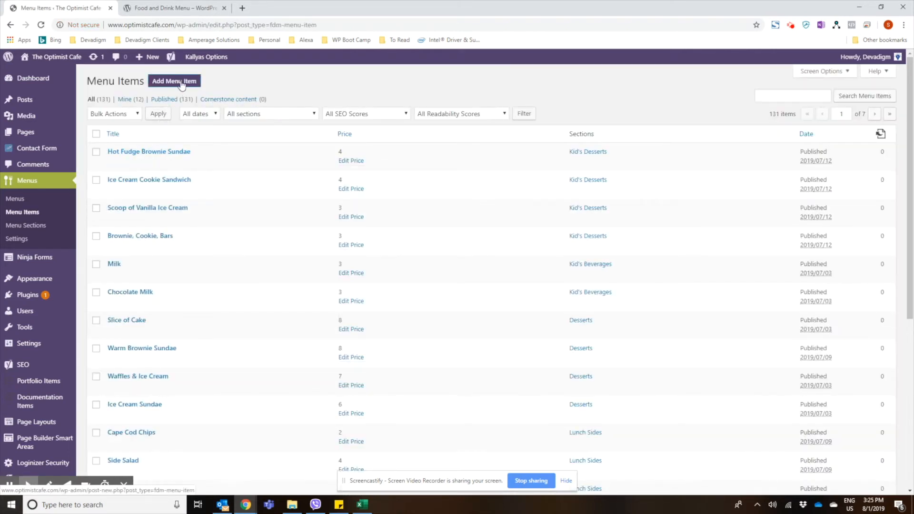
click(174, 81)
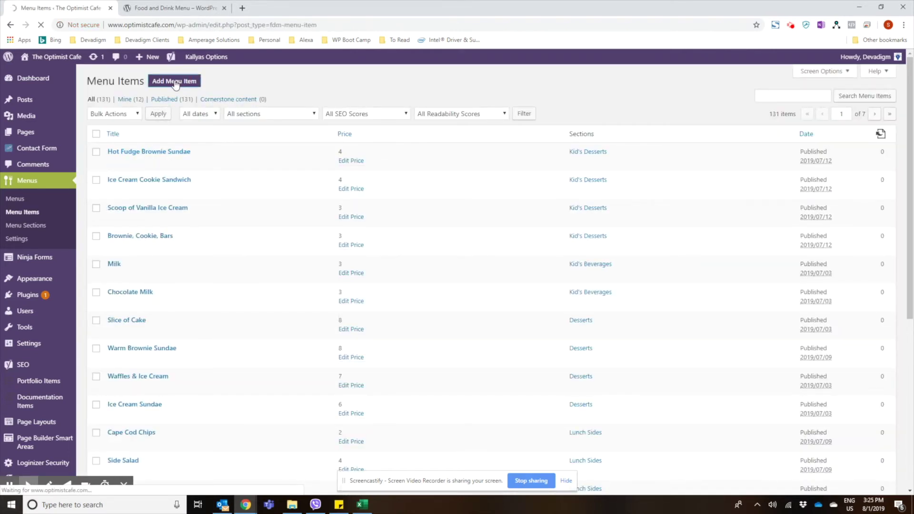
click(174, 81)
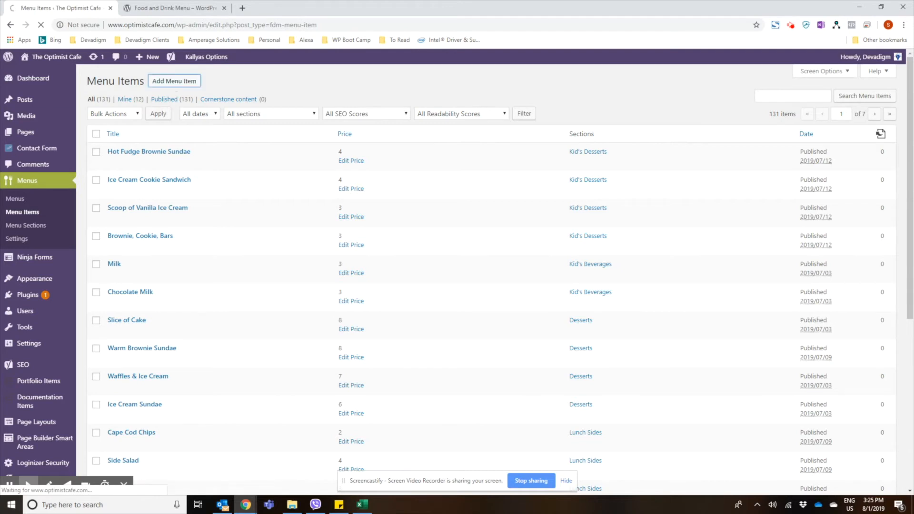
click(174, 80)
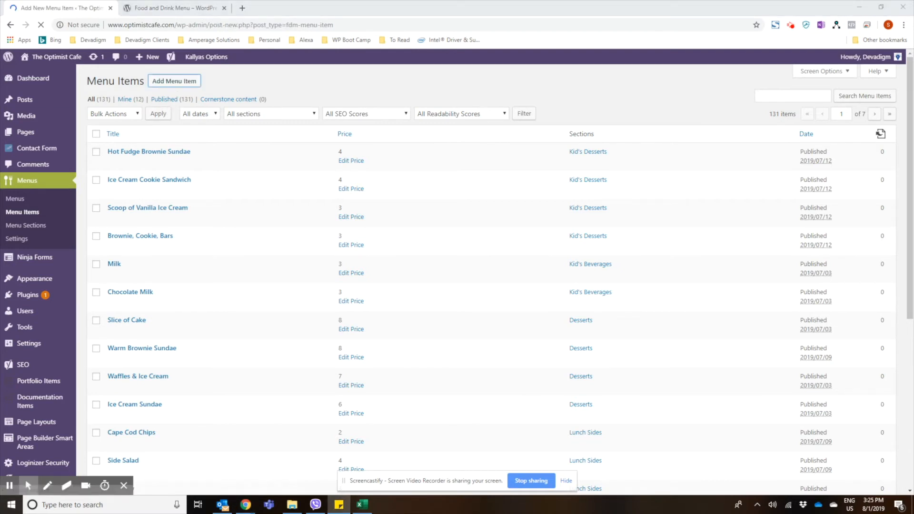
Step: Title the item 'Bacon Cheeseburger', add its description, and set focus keyphrase 'Bacon Cheeseburger'
click(174, 81)
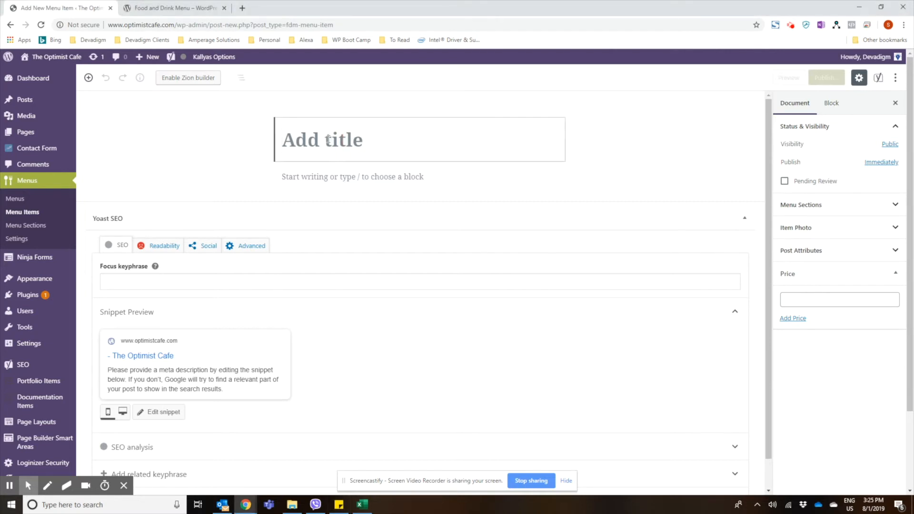
text(Bacon Cheeseburger)
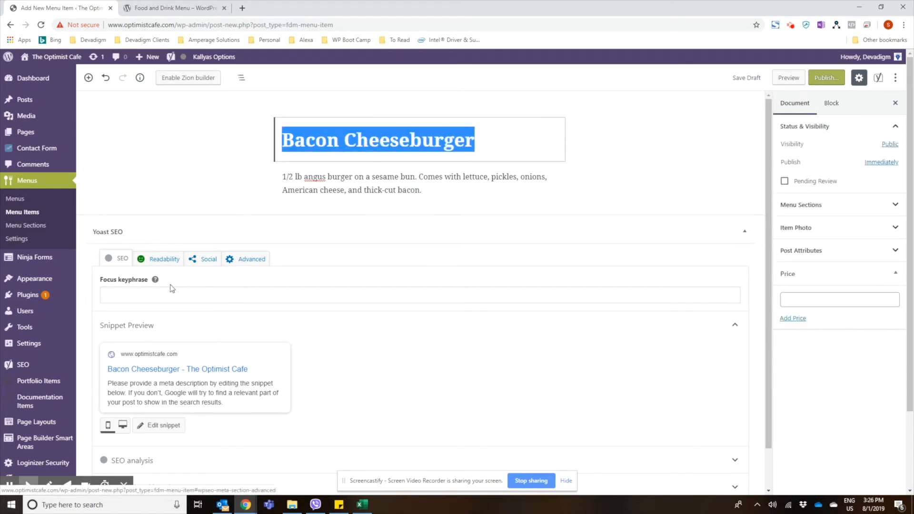
text(Bacon Cheeseburger)
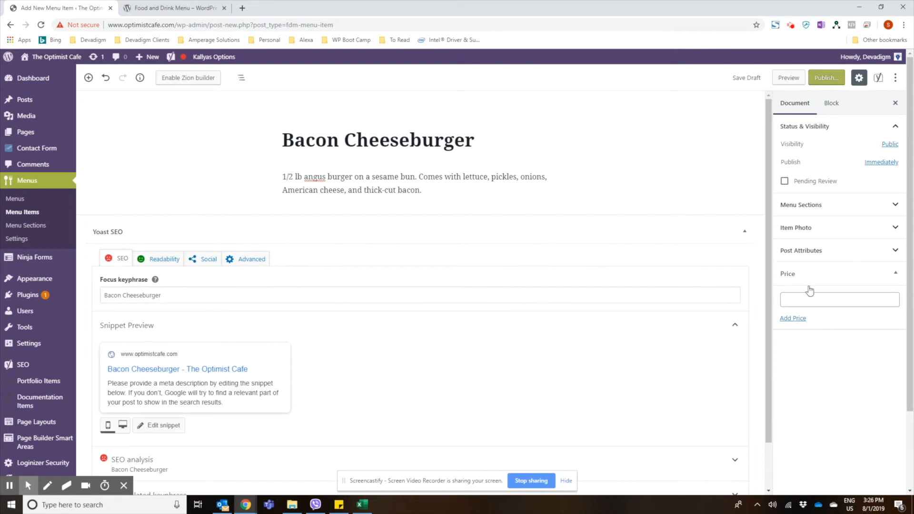
mouse_move(740, 145)
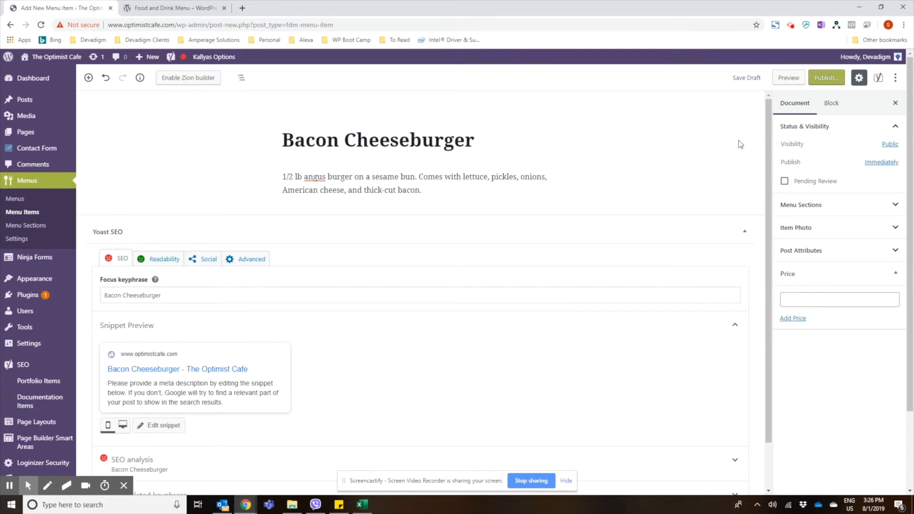
Step: Enter price 12 and choose Dinner Entrees from the Menu Sections suggestions
click(414, 183)
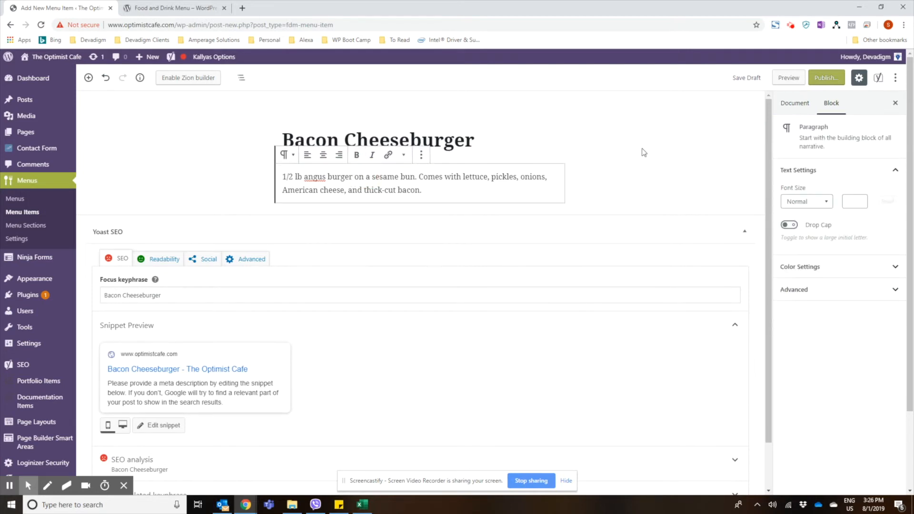
click(794, 103)
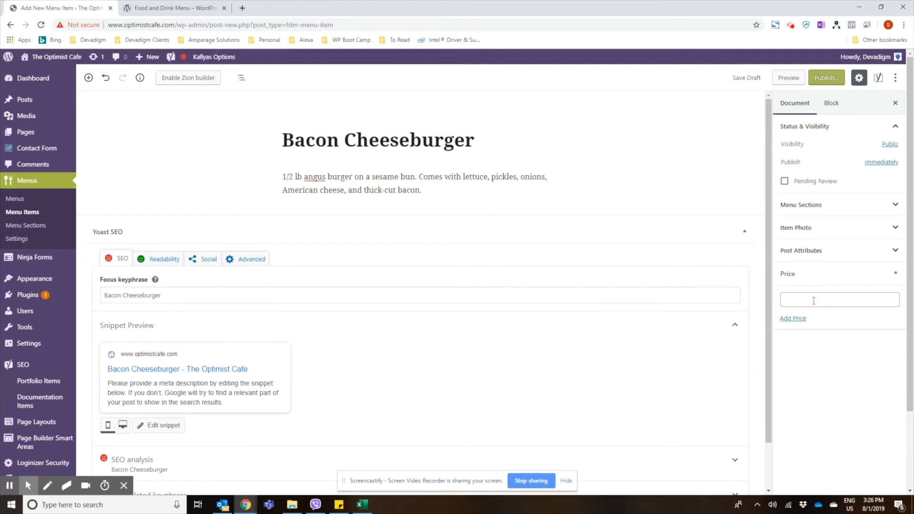
click(840, 299)
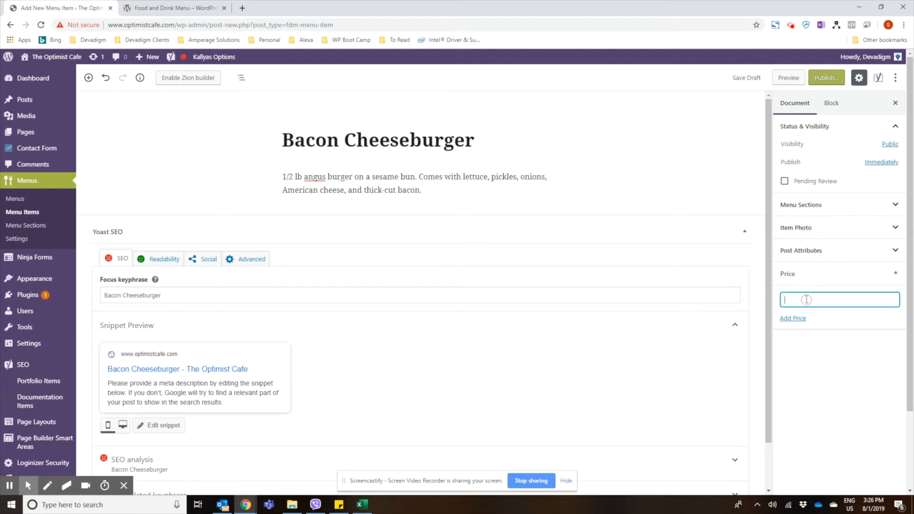
text(12)
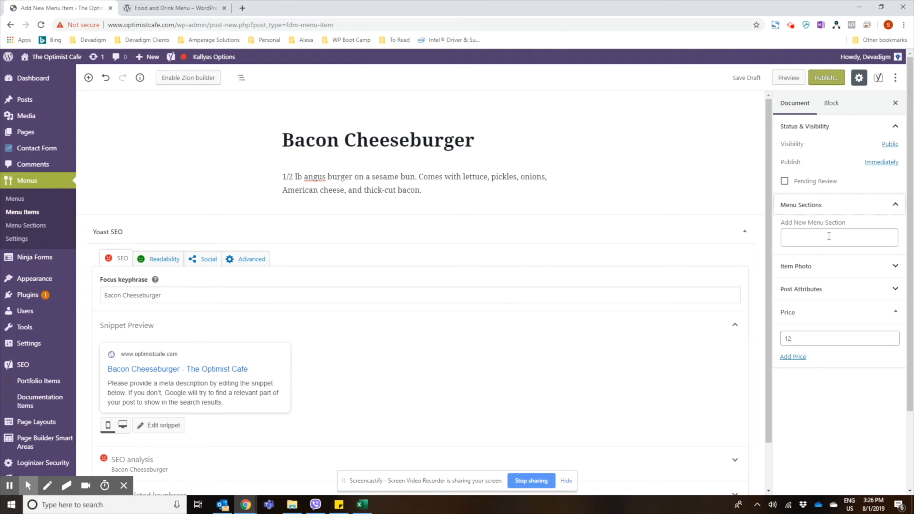
text(di)
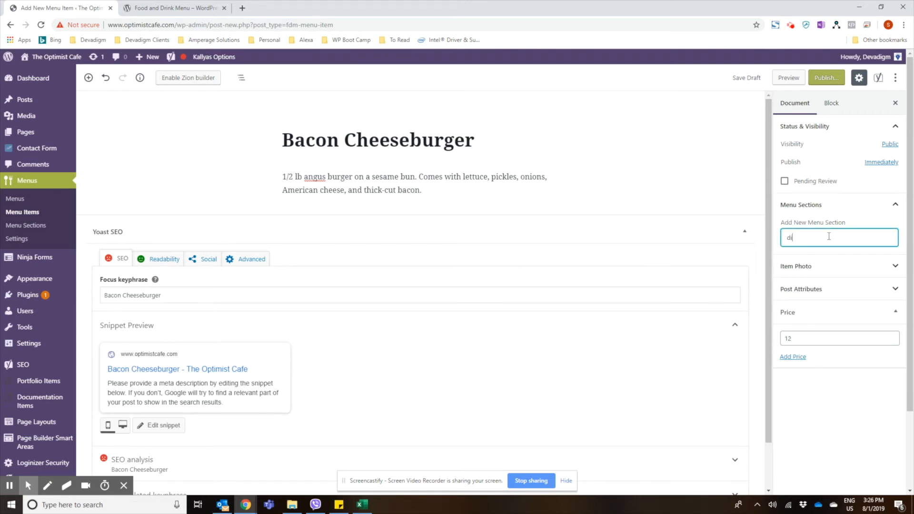
text(nne)
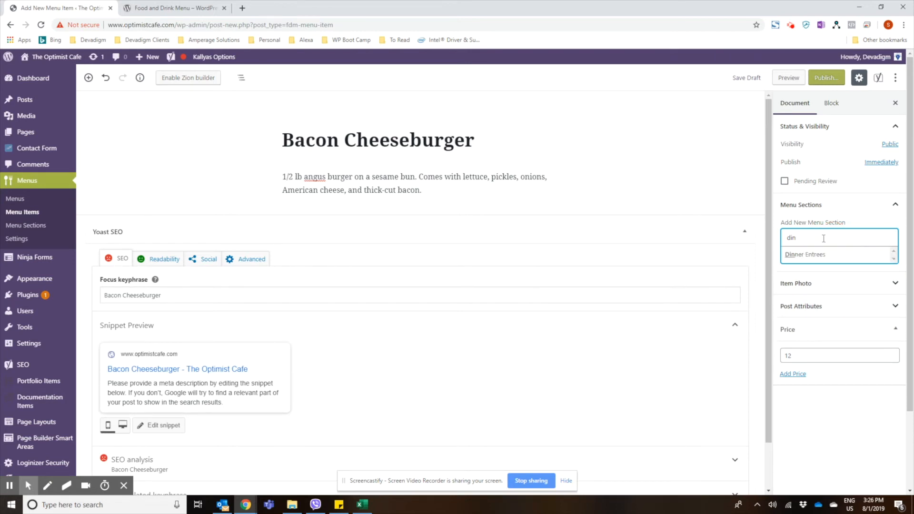
click(808, 254)
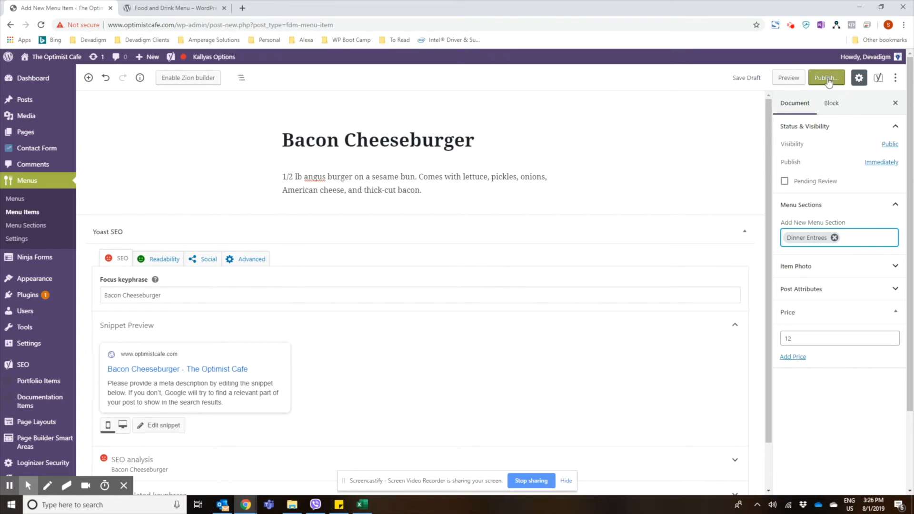
Step: Publish the Bacon Cheeseburger item, confirming in the pre-publish panel
click(826, 77)
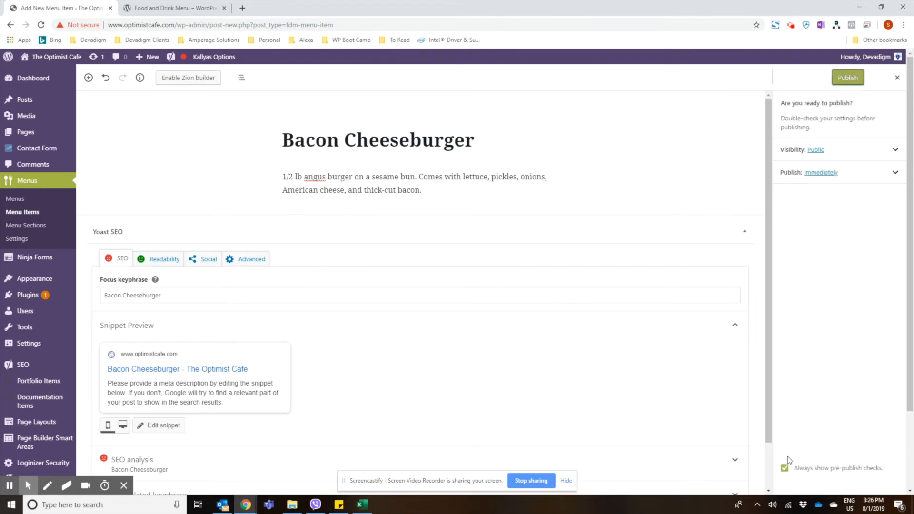
click(848, 77)
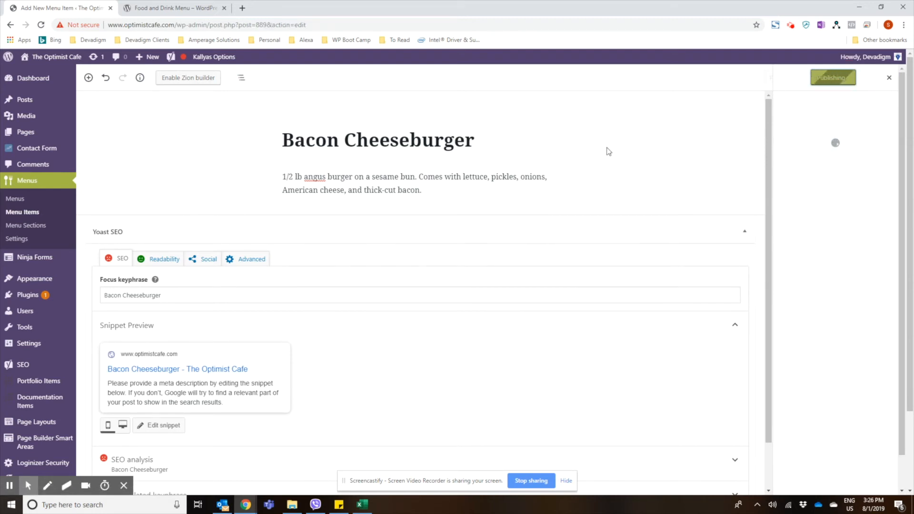
click(832, 77)
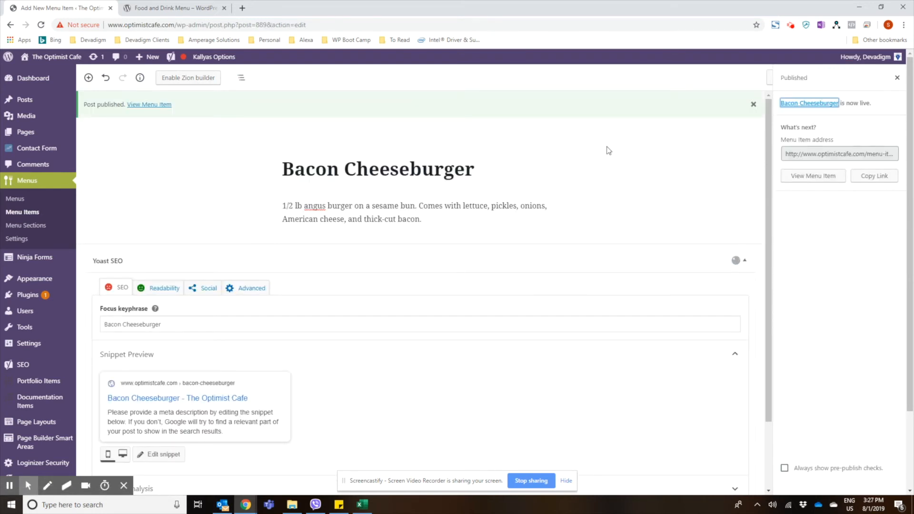
mouse_move(181, 168)
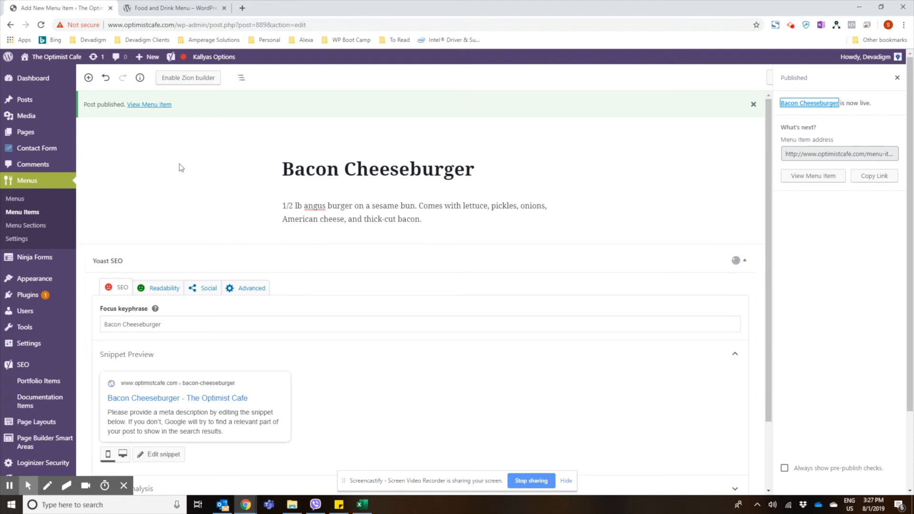
mouse_move(242, 190)
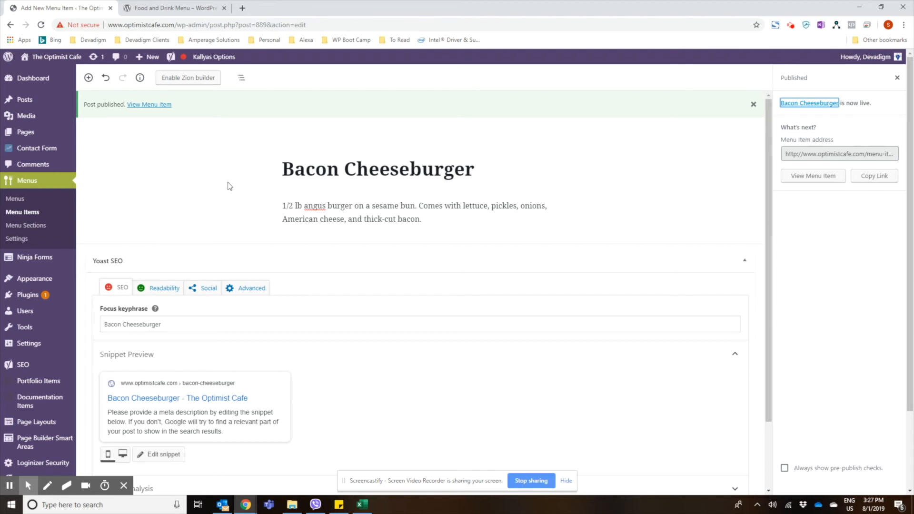
mouse_move(140, 166)
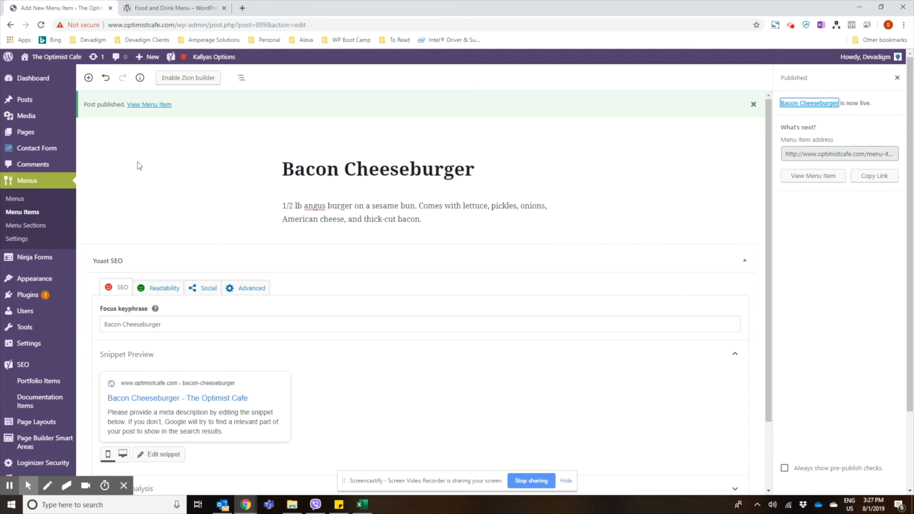
mouse_move(129, 165)
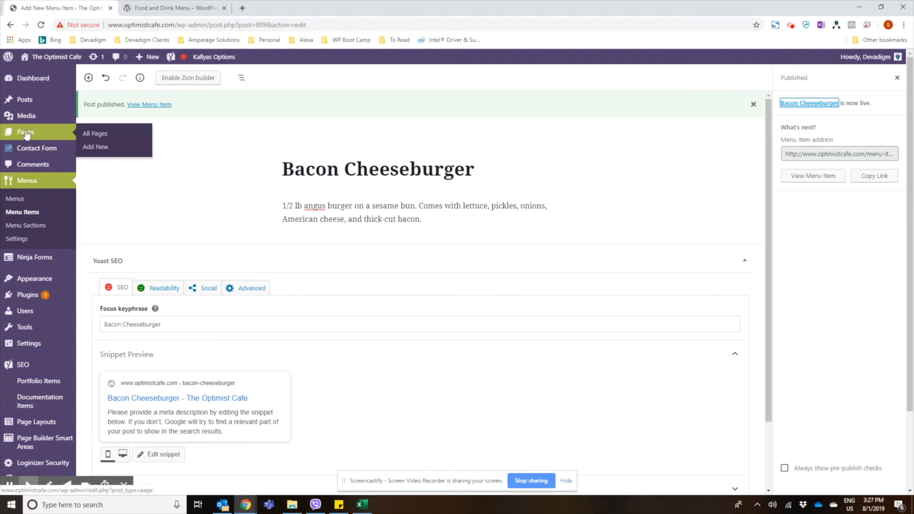
mouse_move(36, 132)
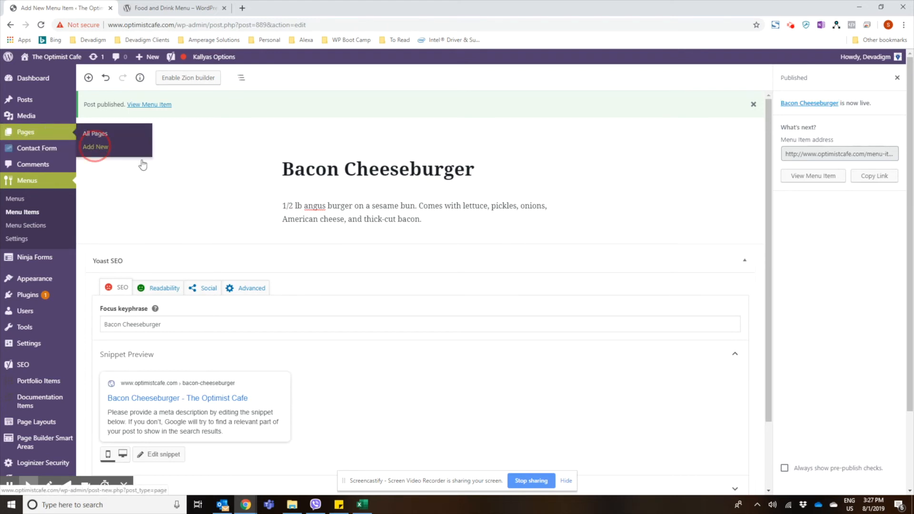
mouse_move(211, 164)
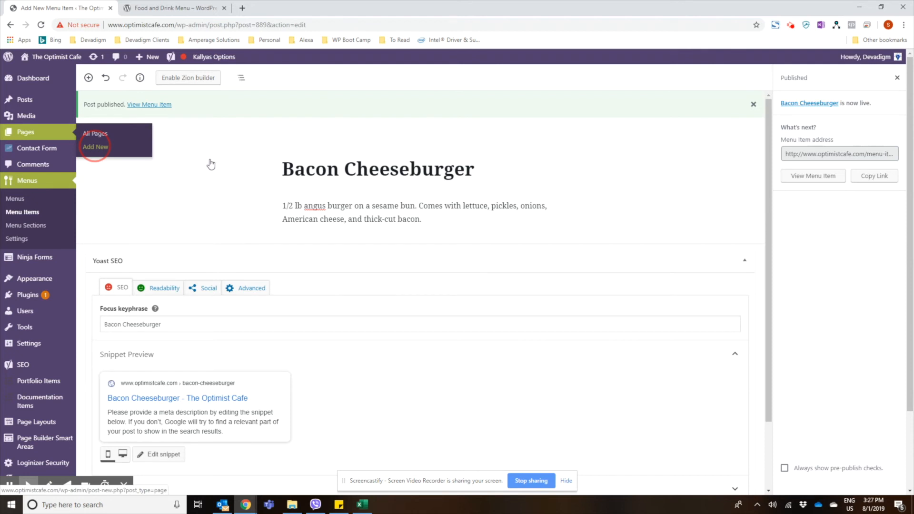
Step: Create a new blank page from Pages > Add New
click(96, 146)
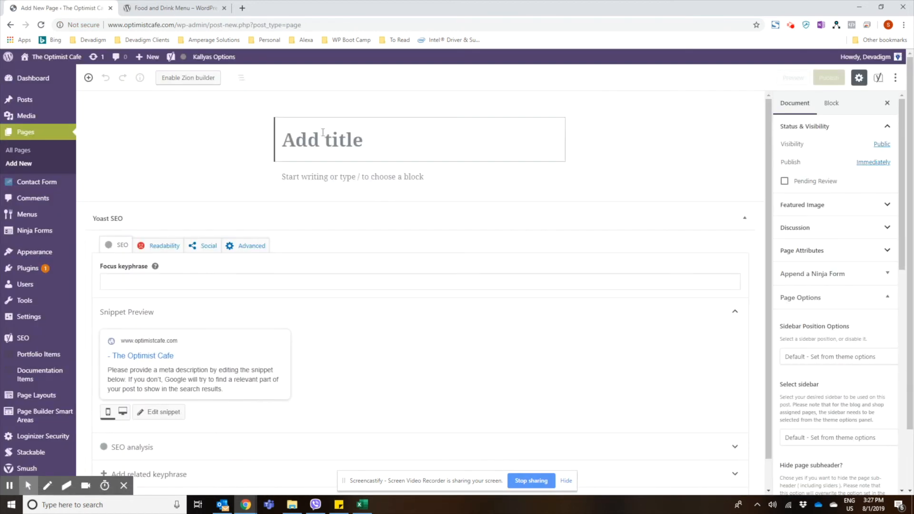
Step: Title the new page 'Dinner' and open the block inserter in its body
text(Dinner)
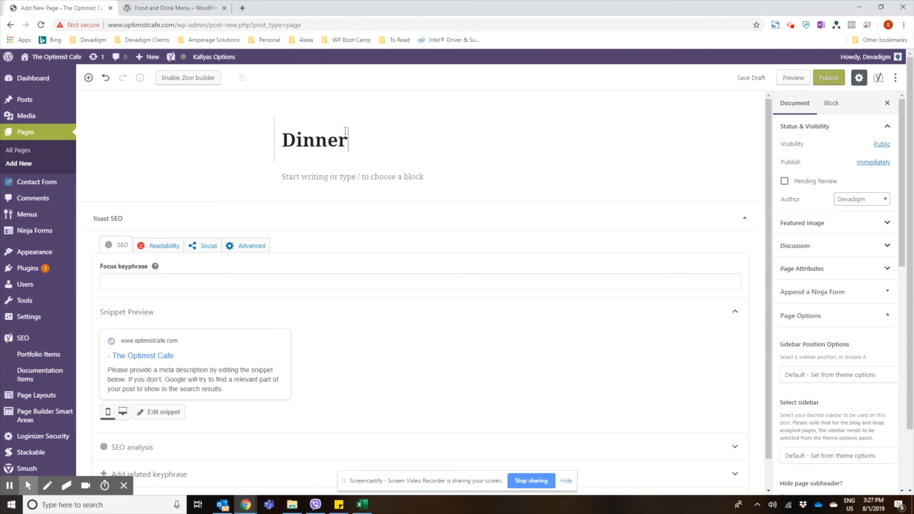
click(353, 177)
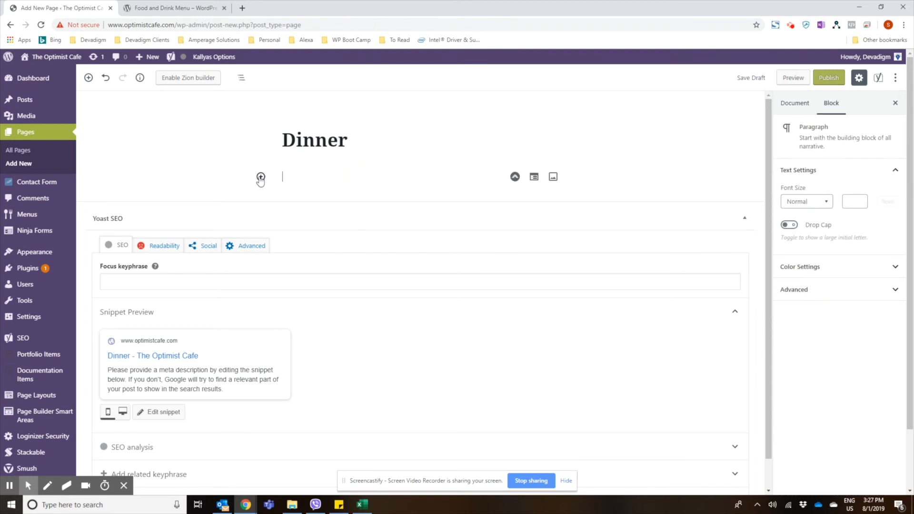
click(260, 177)
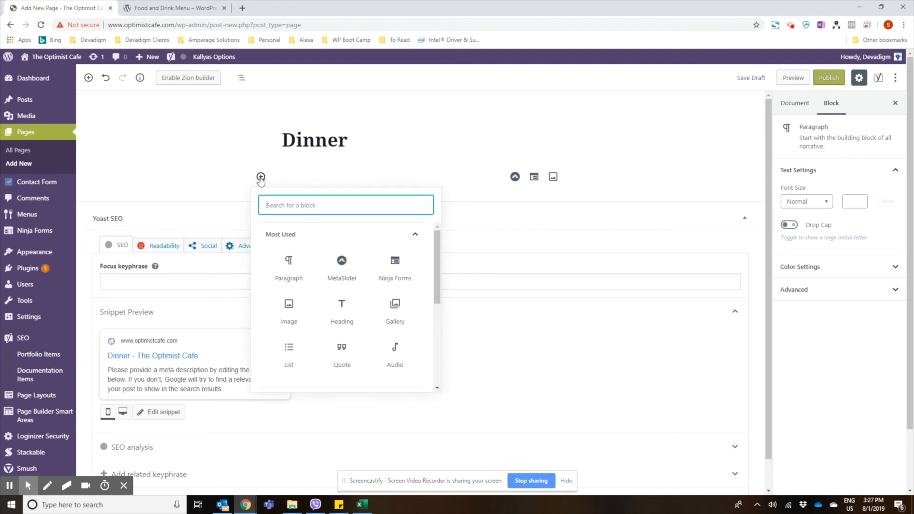
Step: Insert a Menu block set to the Dinner Menu
text(menu)
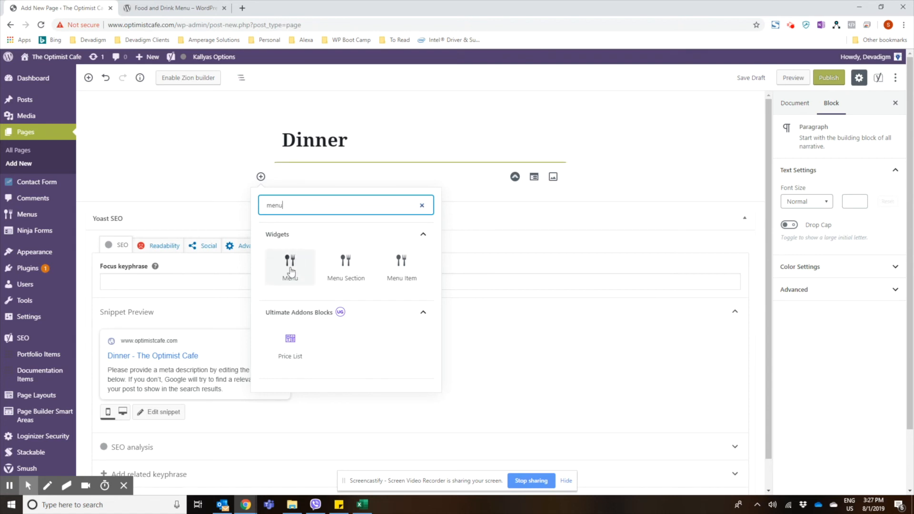
mouse_move(346, 262)
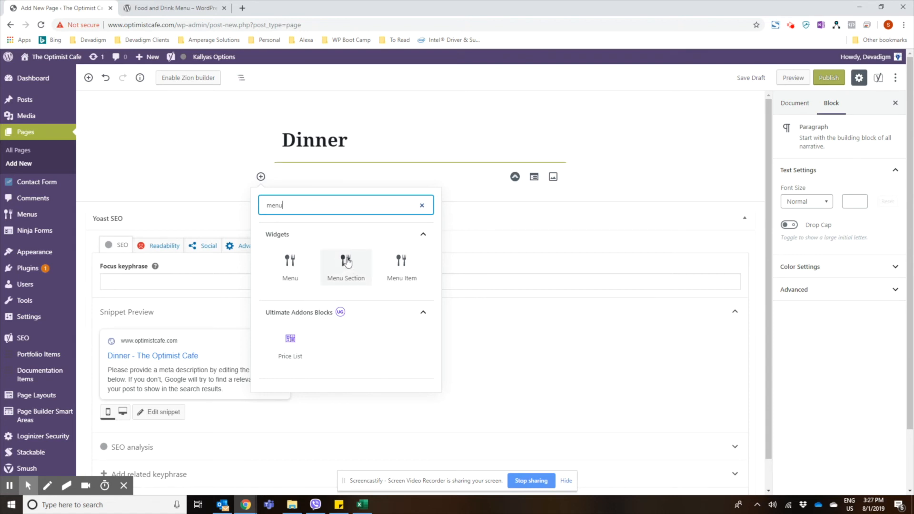
mouse_move(402, 267)
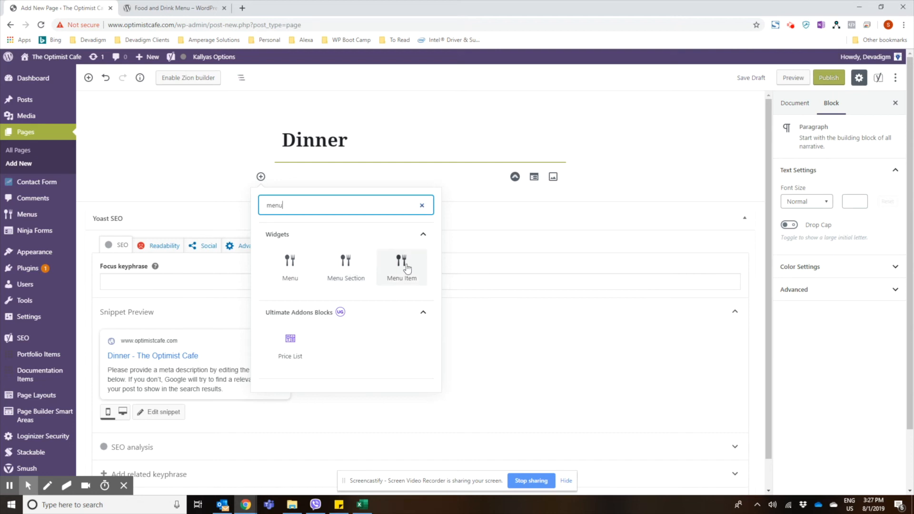
mouse_move(290, 268)
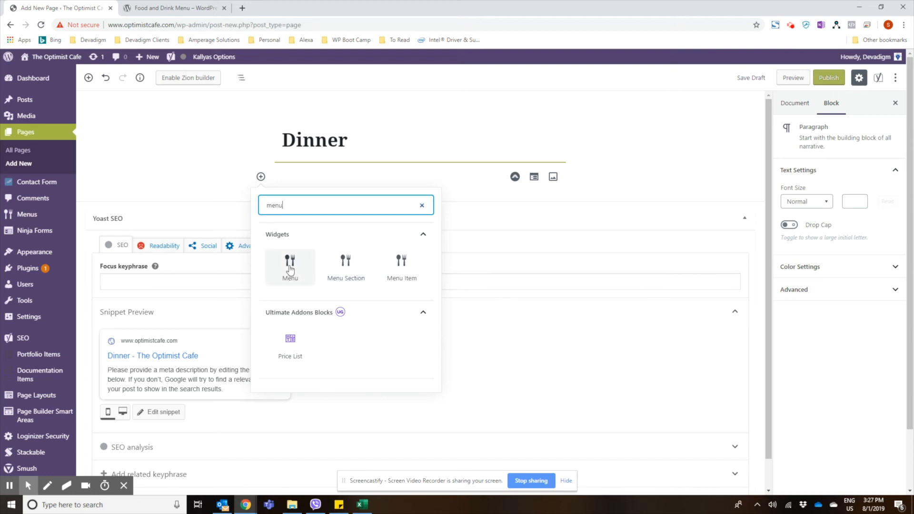
click(290, 265)
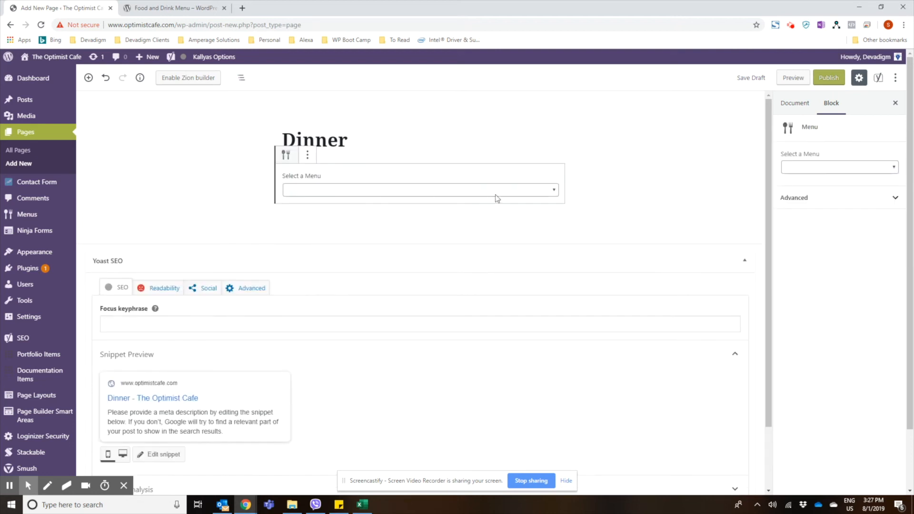
click(838, 167)
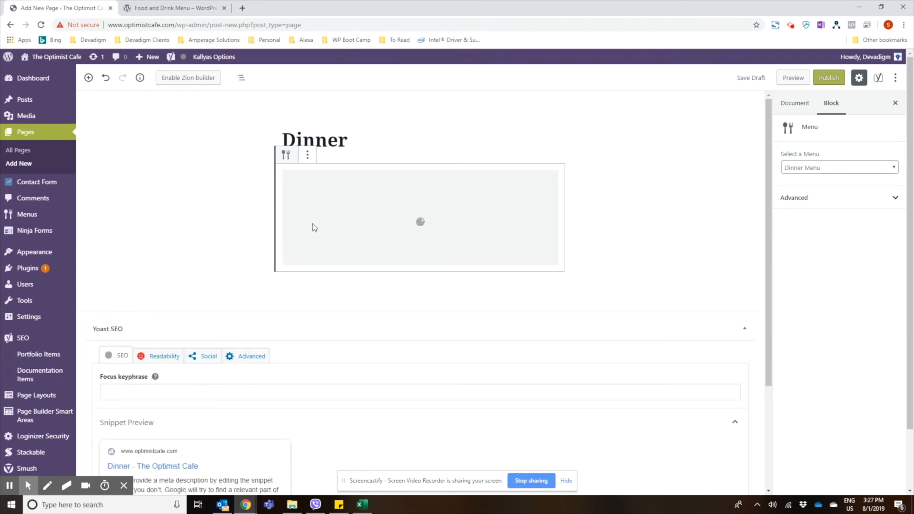
mouse_move(584, 231)
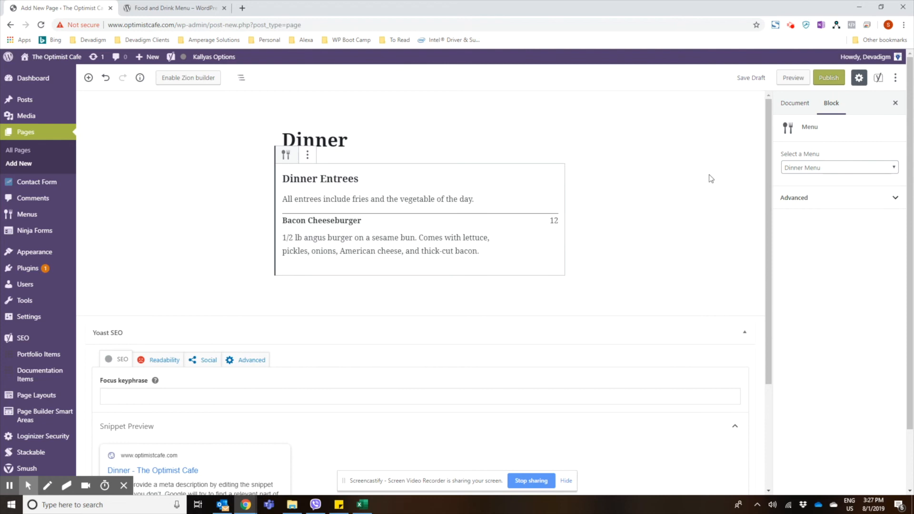
mouse_move(413, 232)
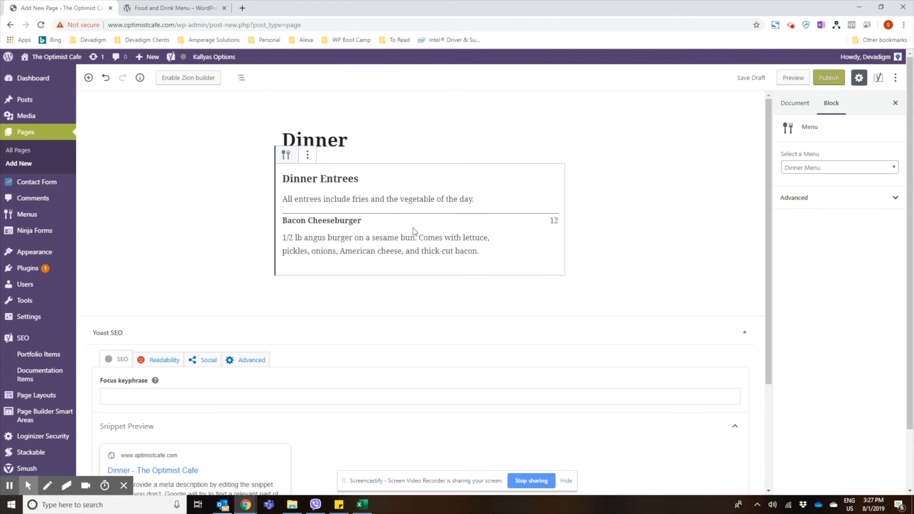
mouse_move(617, 192)
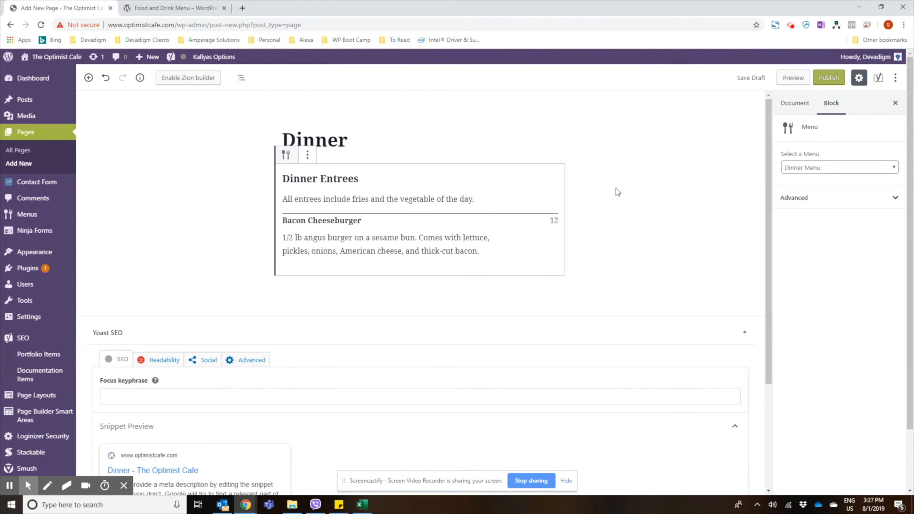
Step: Publish the Dinner page and open its live view in a new tab
click(828, 78)
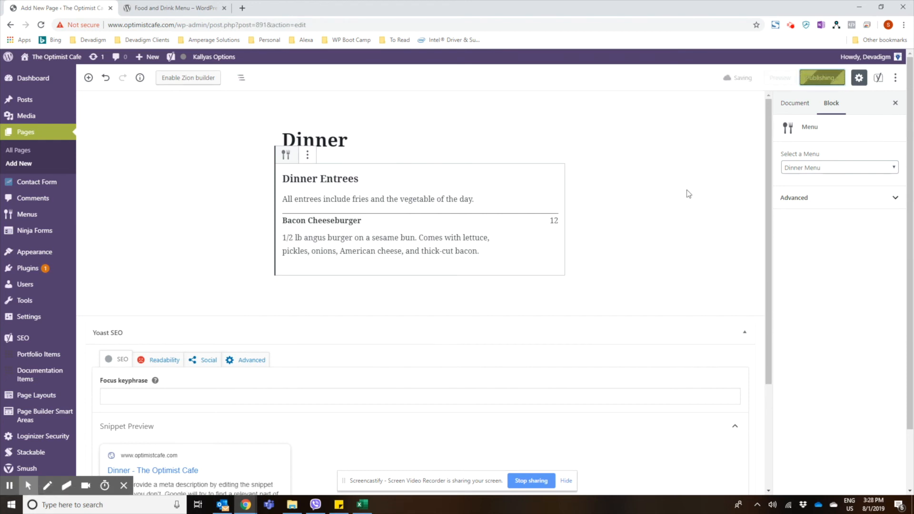
click(821, 77)
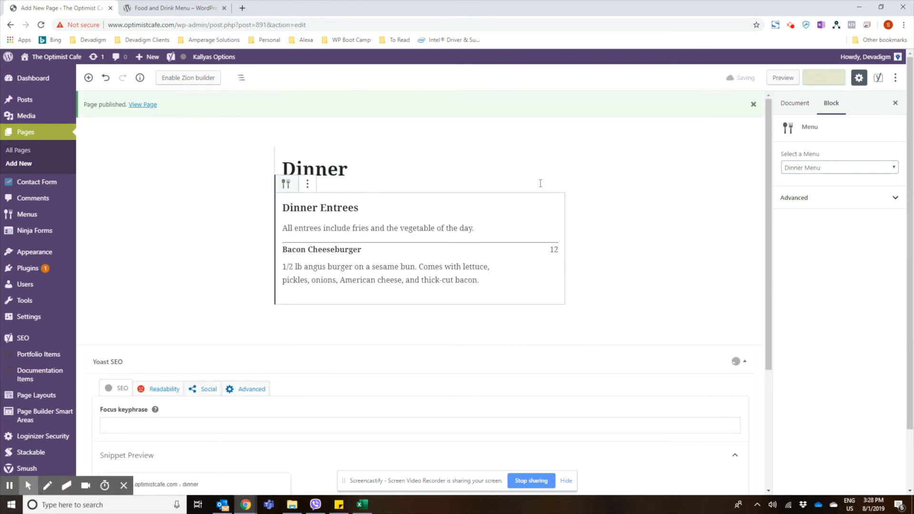
mouse_move(159, 140)
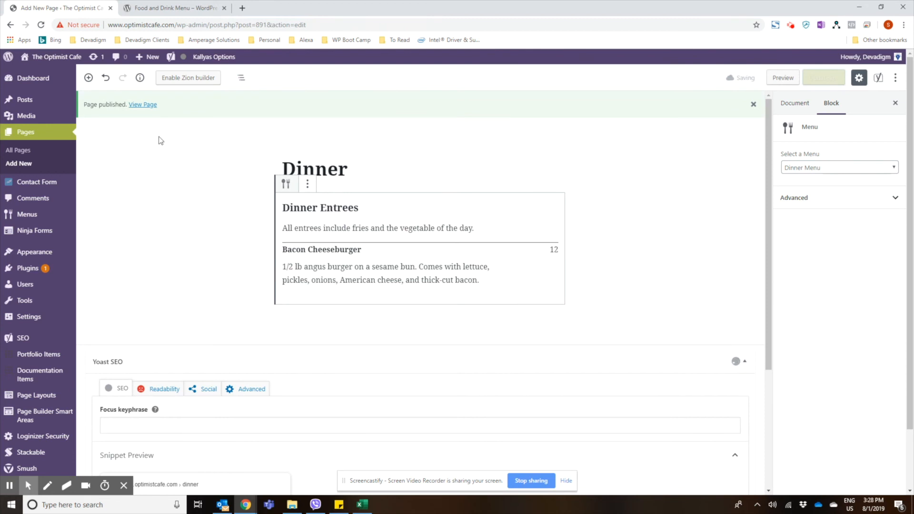
right_click(142, 103)
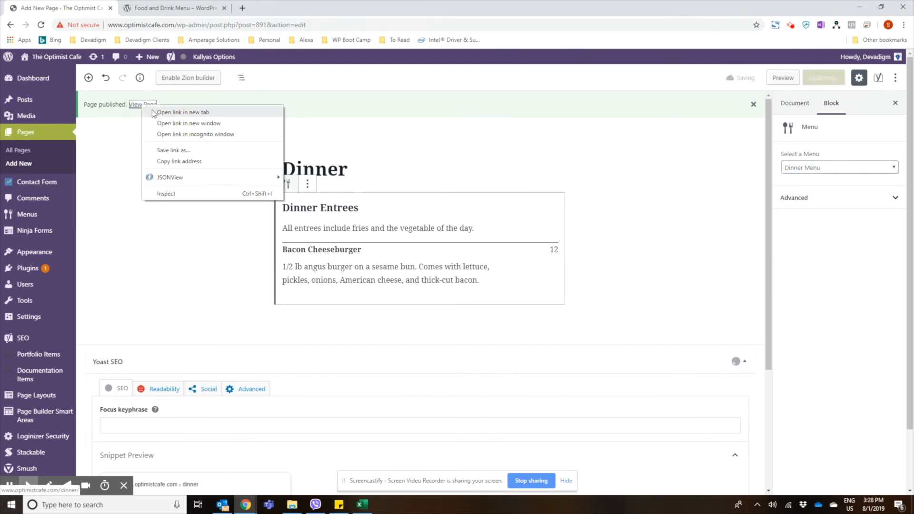
click(183, 112)
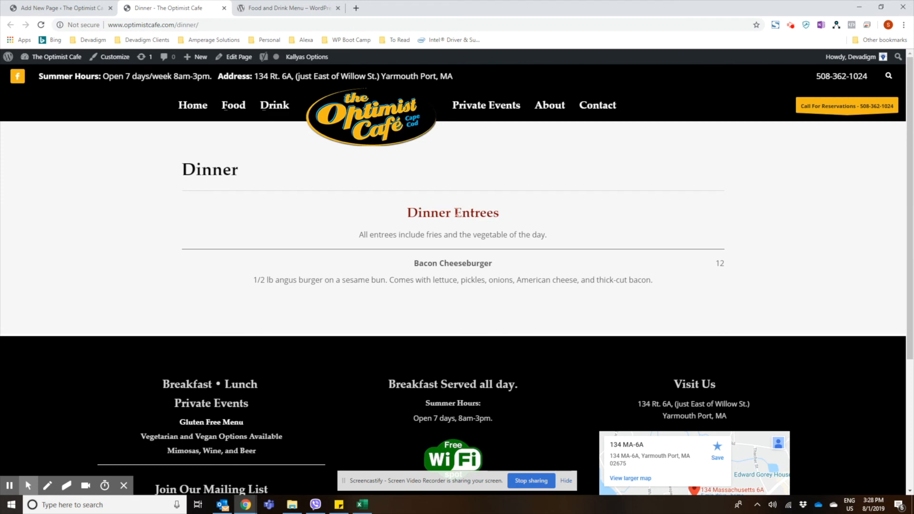
mouse_move(442, 231)
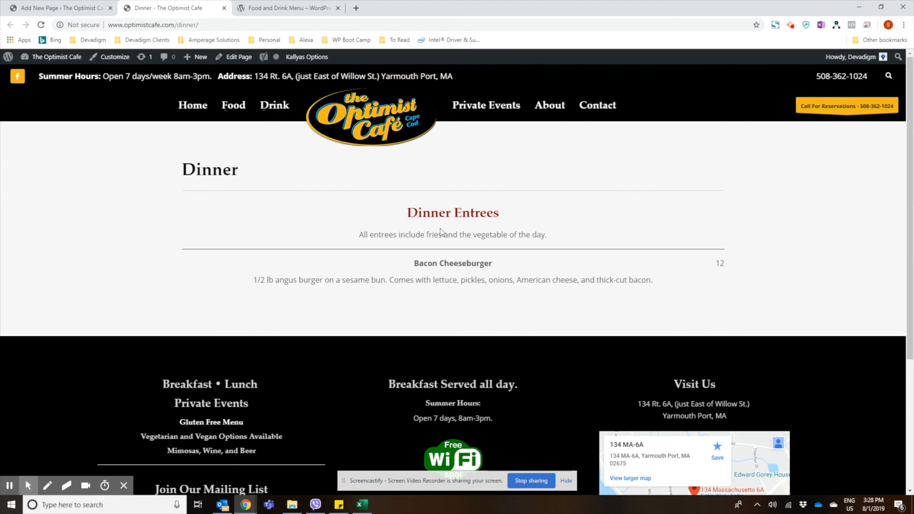
mouse_move(499, 274)
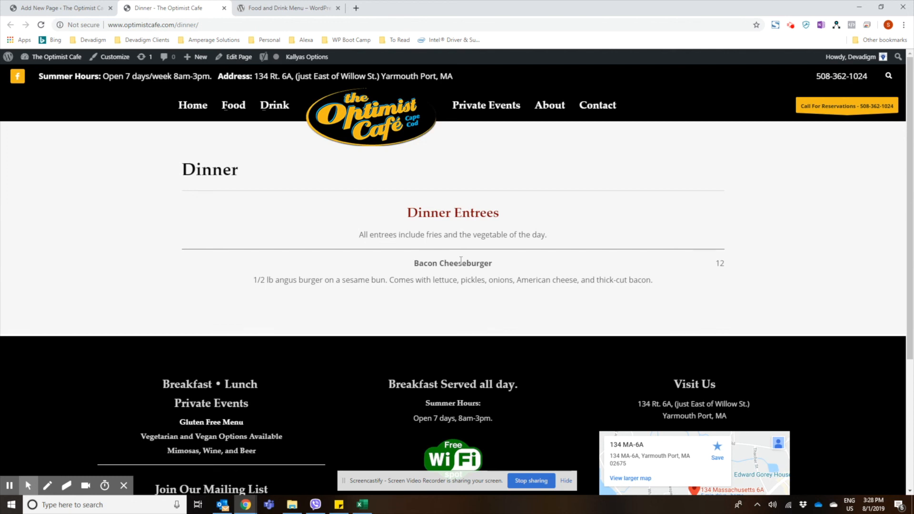
mouse_move(499, 211)
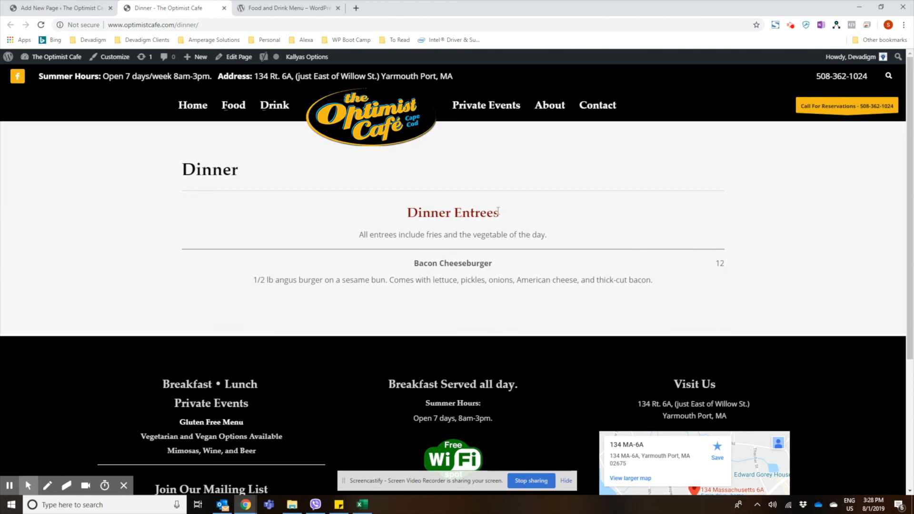
mouse_move(188, 140)
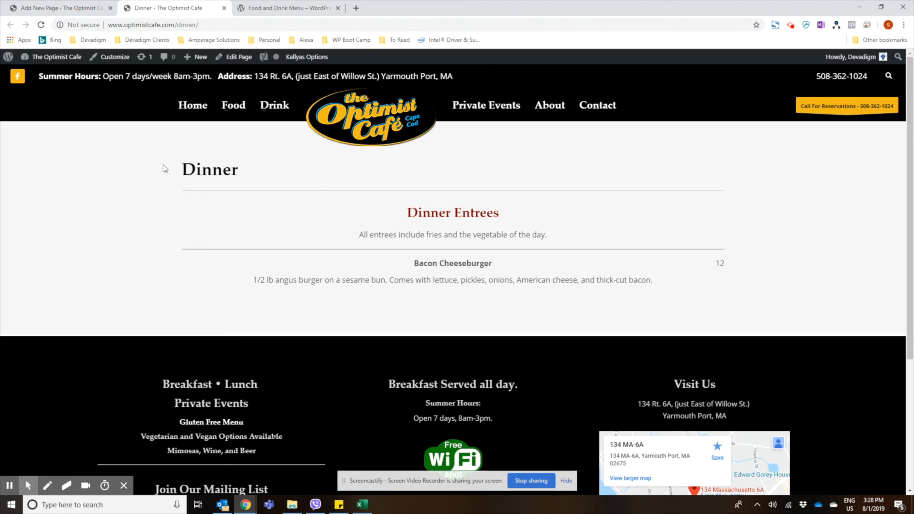
Step: Switch back to the Food and Drink Menu WordPress.org plugin tab
click(286, 7)
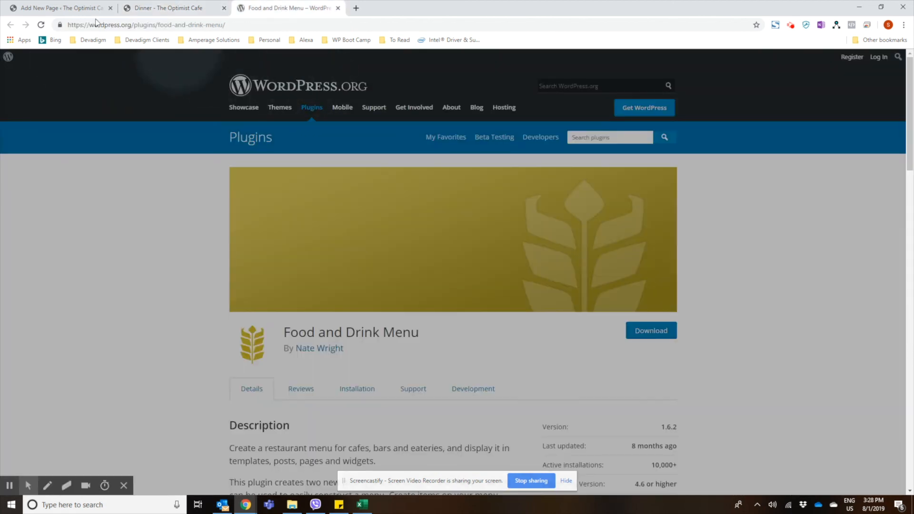